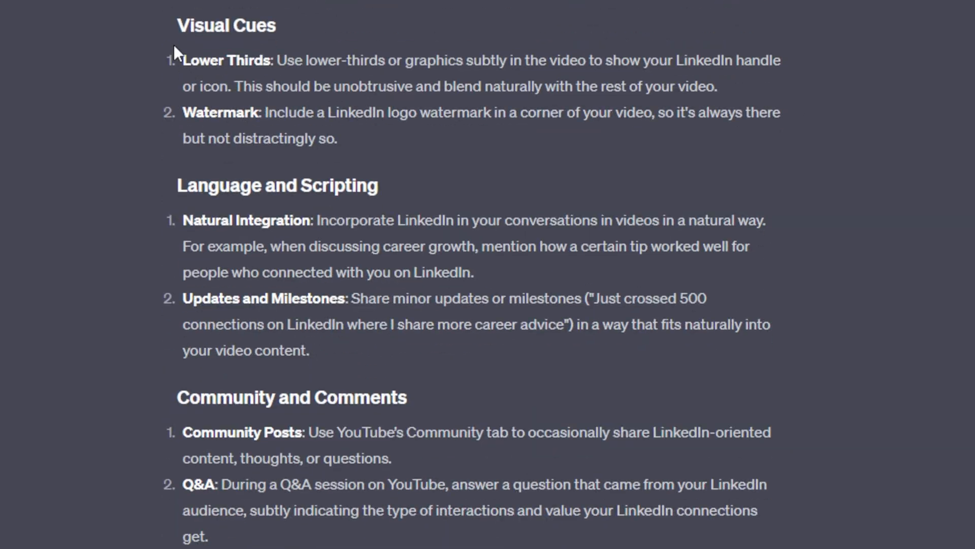
Scroll through the LinkedIn strategy answer, check Custom instructions, and return to the ChatGPT tab's new GPT-4 chat
scroll("down", 3)
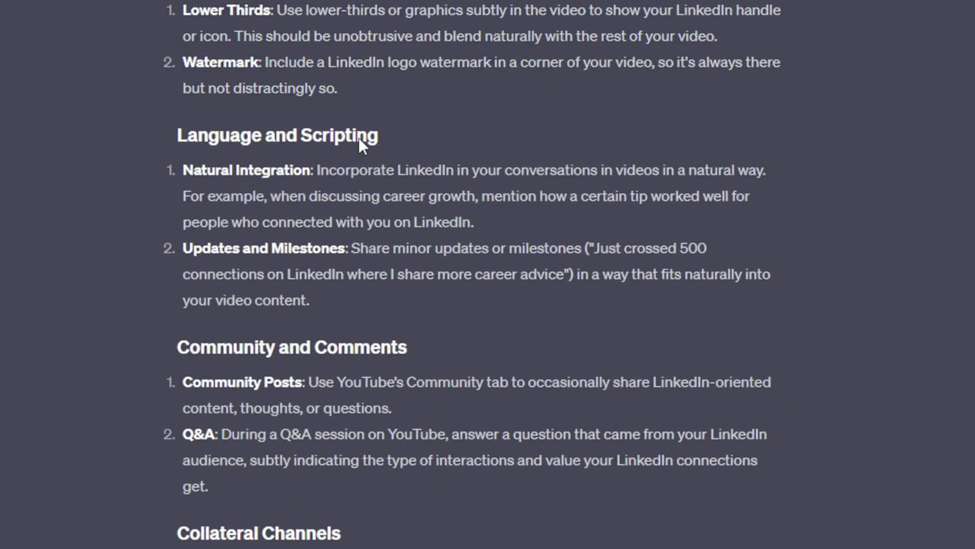
scroll("down", 3)
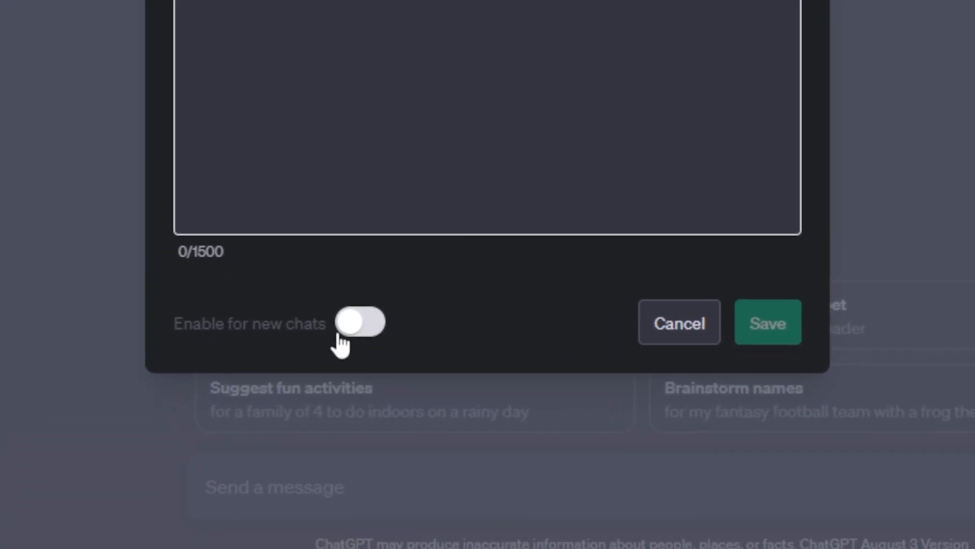
left_click(358, 323)
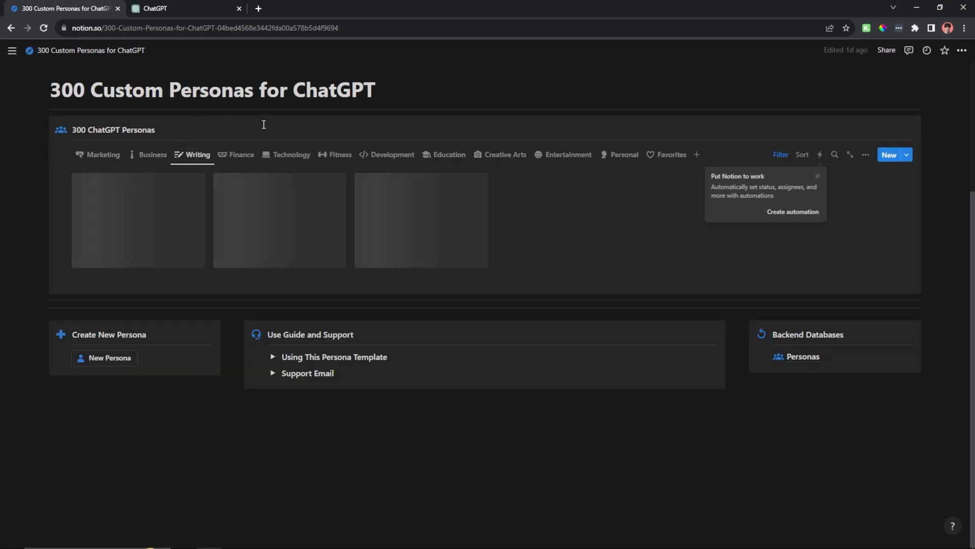
left_click(154, 8)
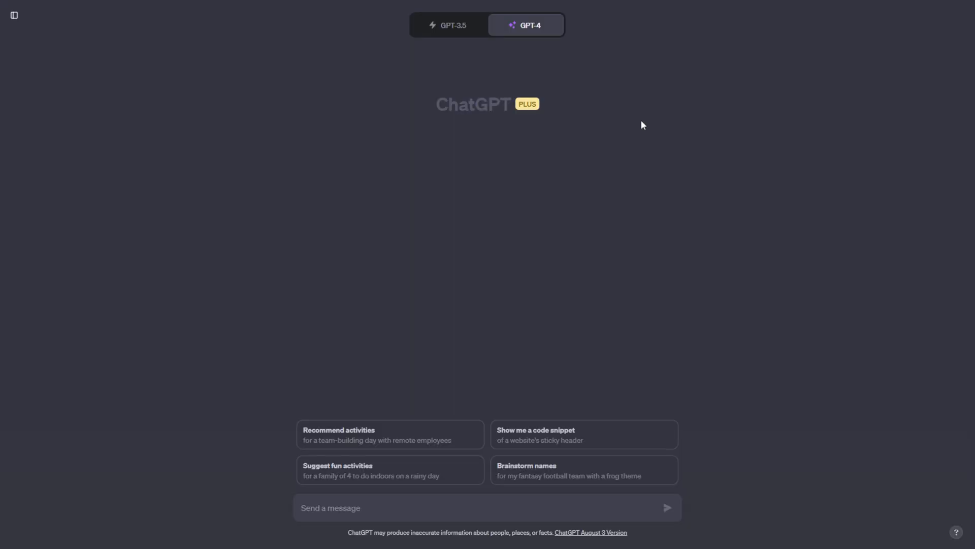
Reach the Custom instructions form from the sidebar's account menu
left_click(526, 25)
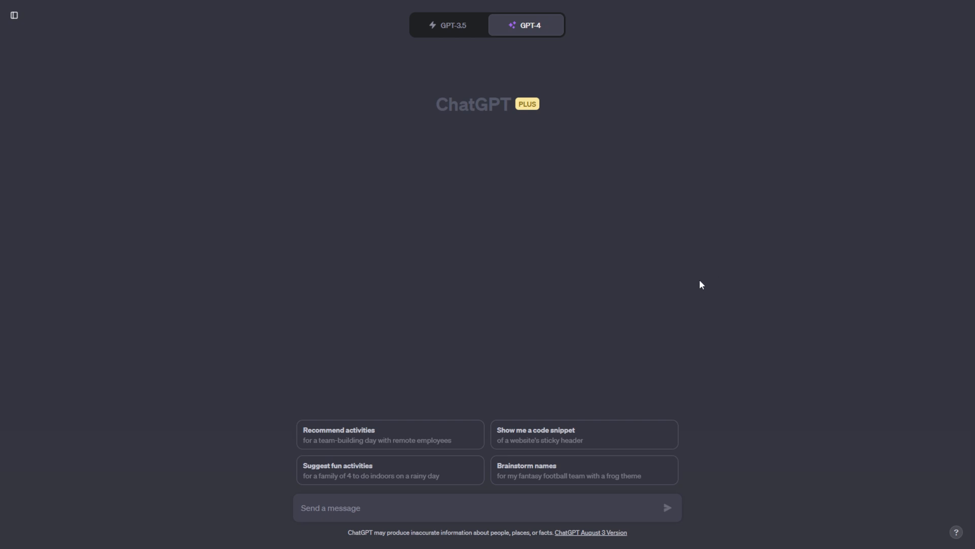
mouse_move(14, 15)
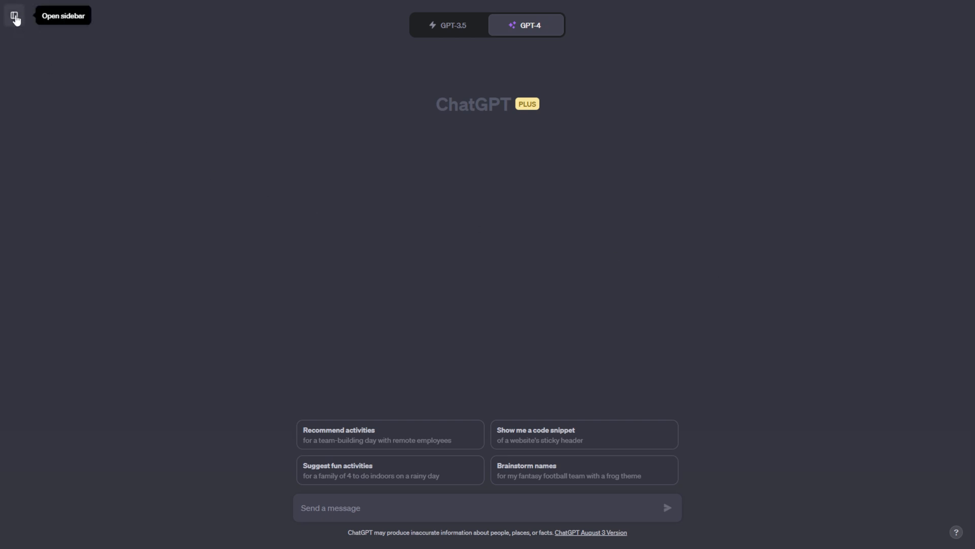
left_click(15, 16)
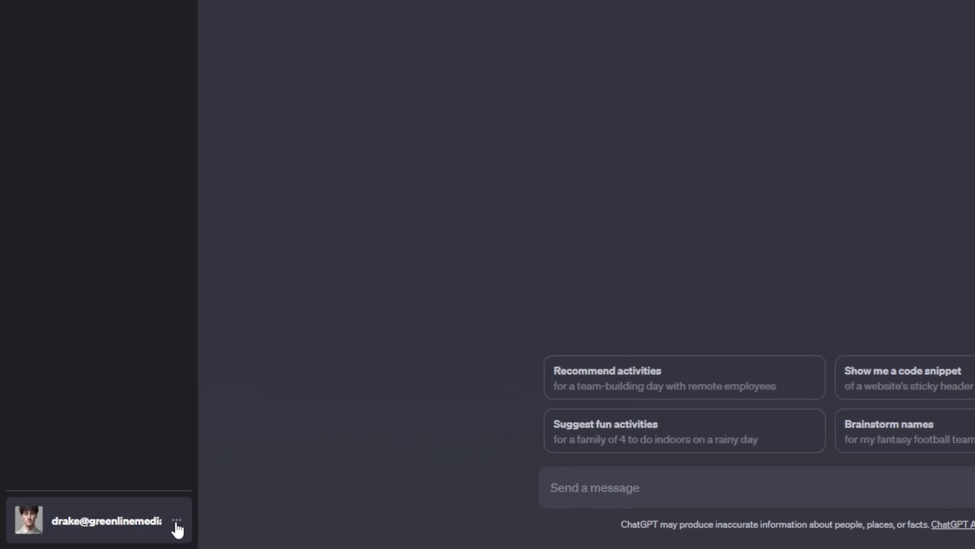
left_click(177, 520)
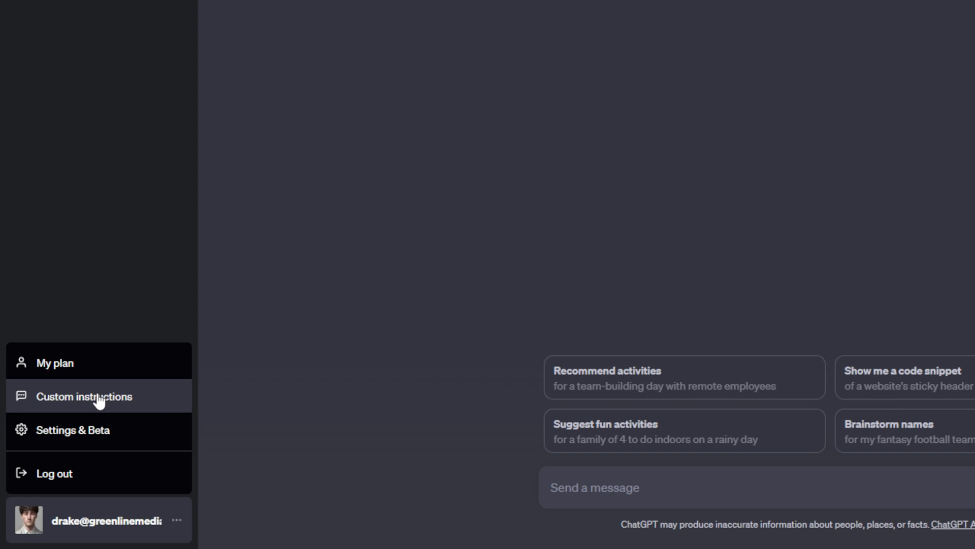
mouse_move(135, 432)
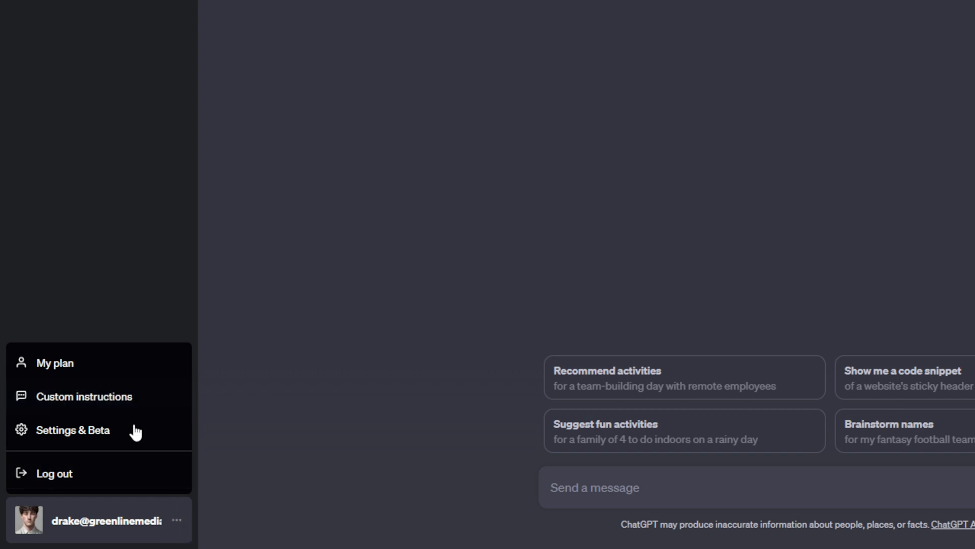
left_click(84, 396)
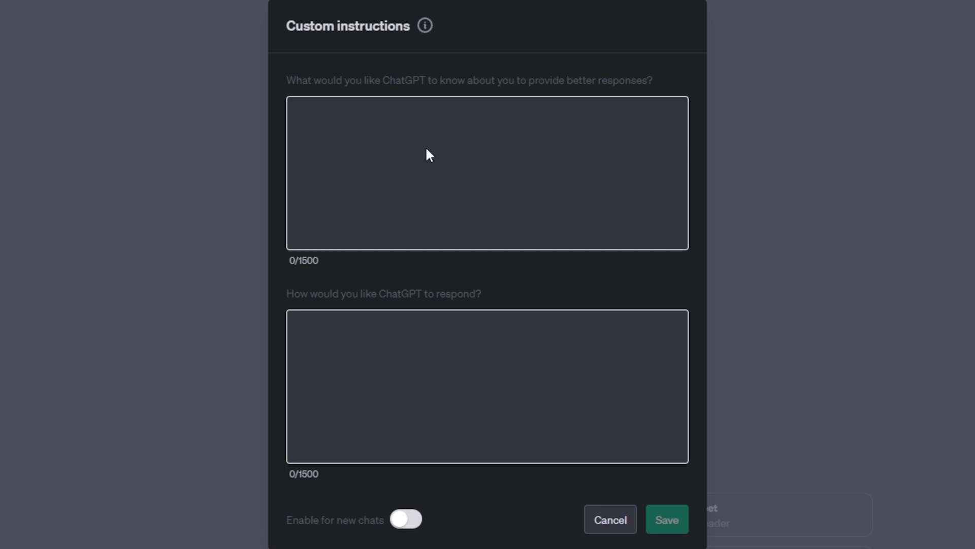
mouse_move(562, 195)
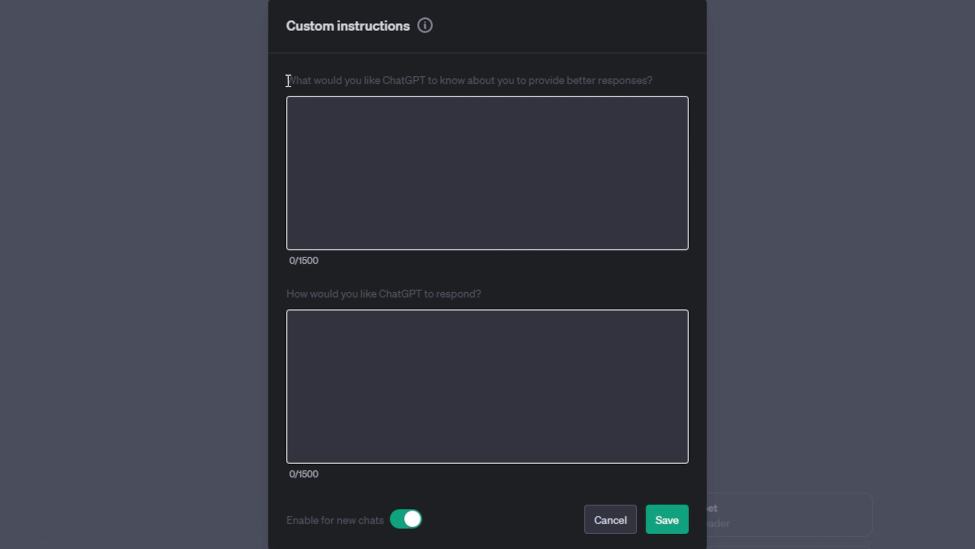
left_click_drag(287, 79, 537, 80)
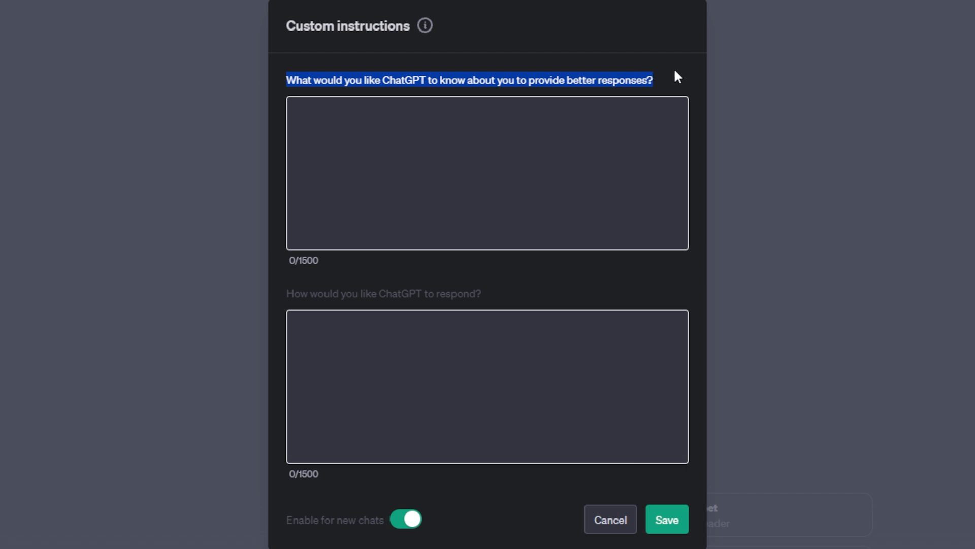
left_click(487, 172)
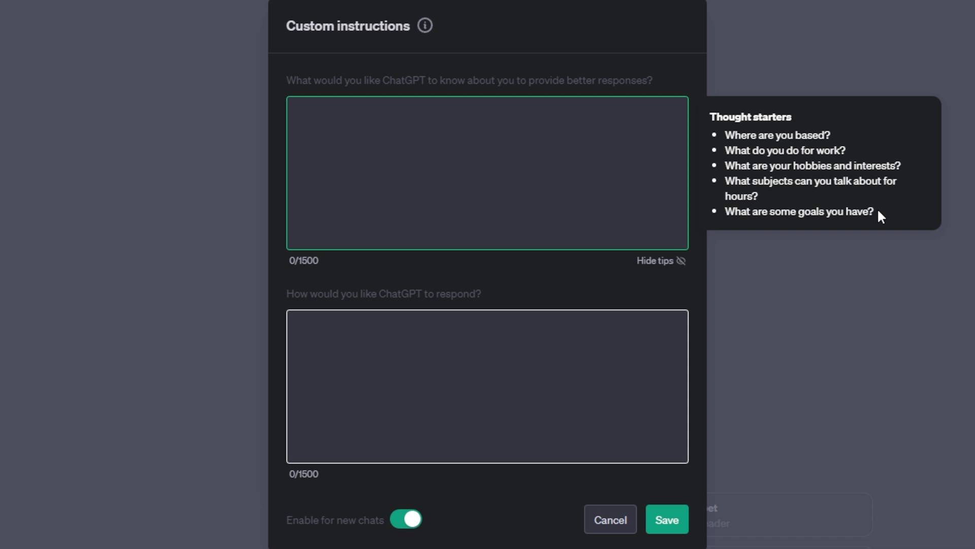
mouse_move(748, 159)
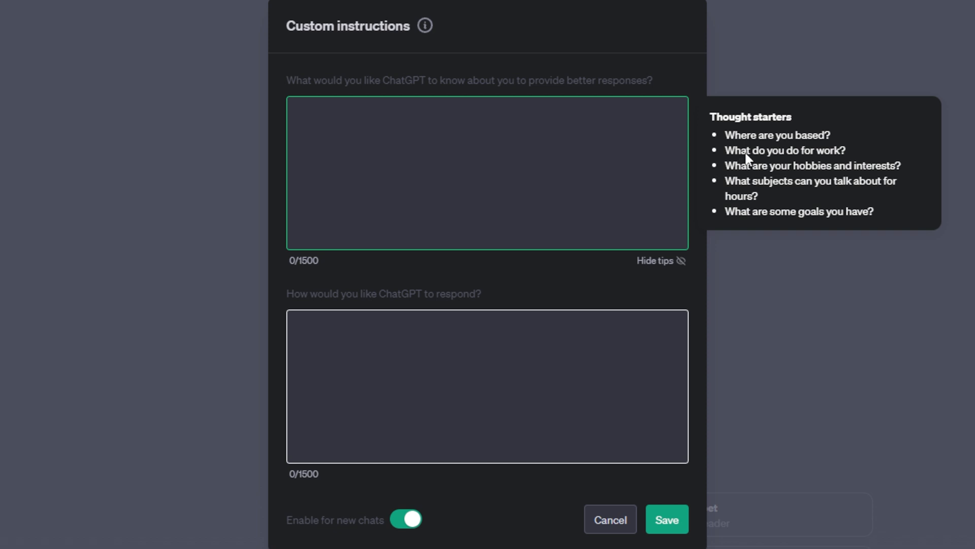
mouse_move(927, 179)
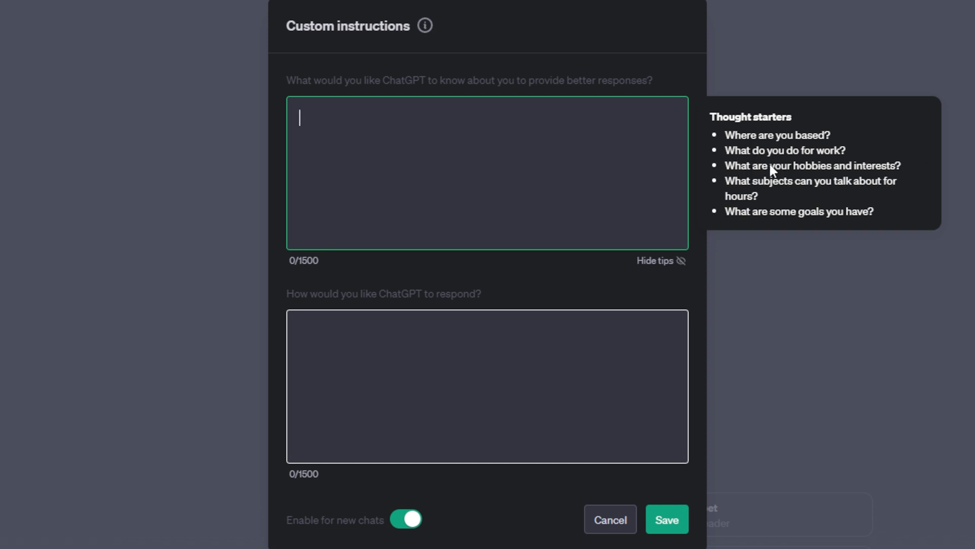
mouse_move(758, 139)
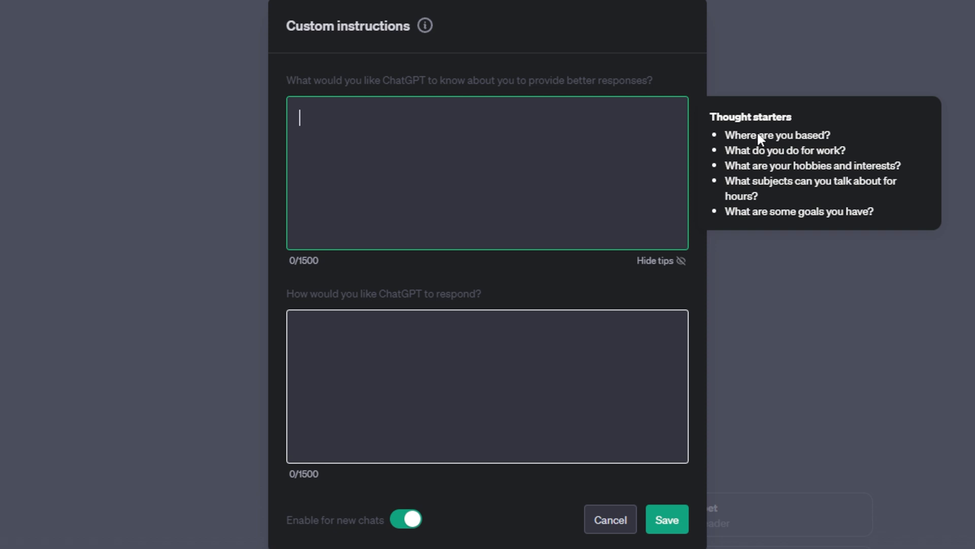
mouse_move(521, 141)
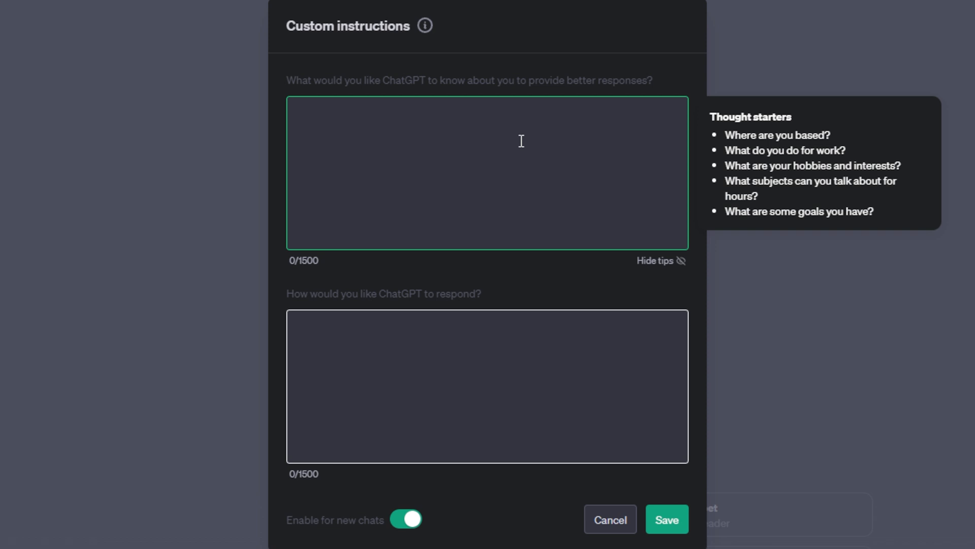
mouse_move(356, 323)
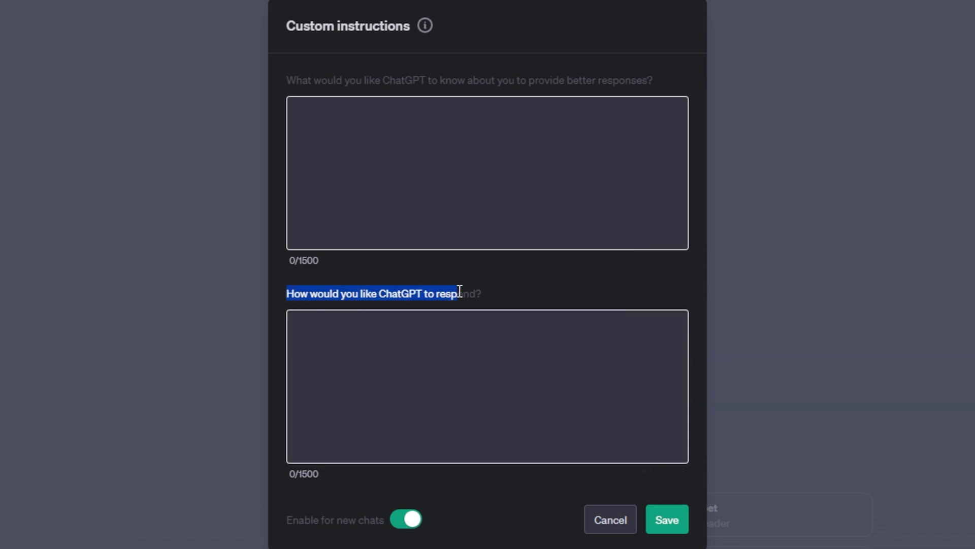
left_click(487, 386)
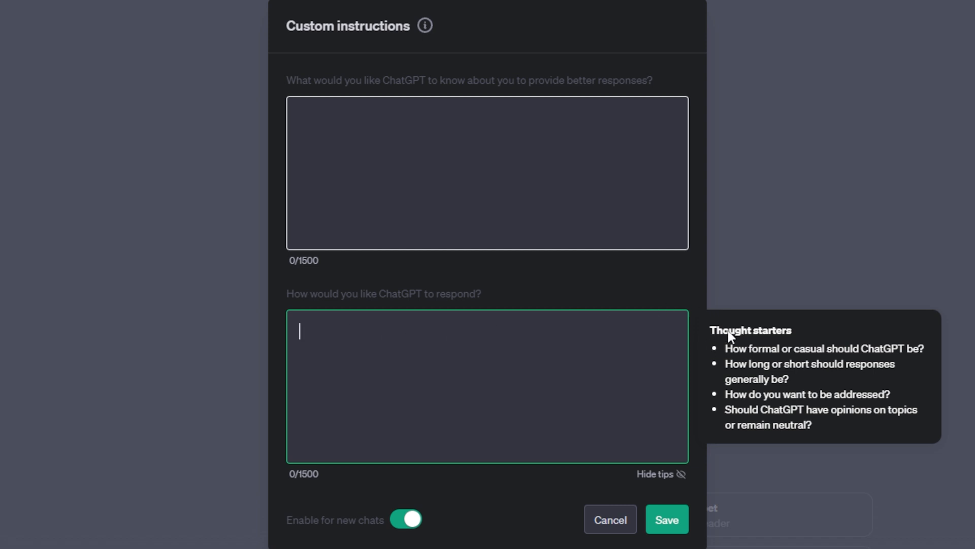
mouse_move(809, 354)
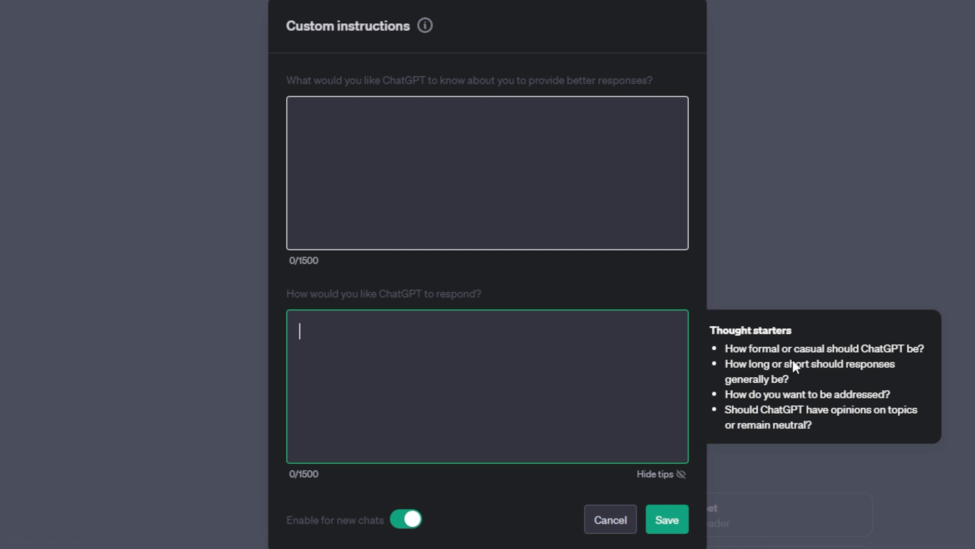
mouse_move(758, 420)
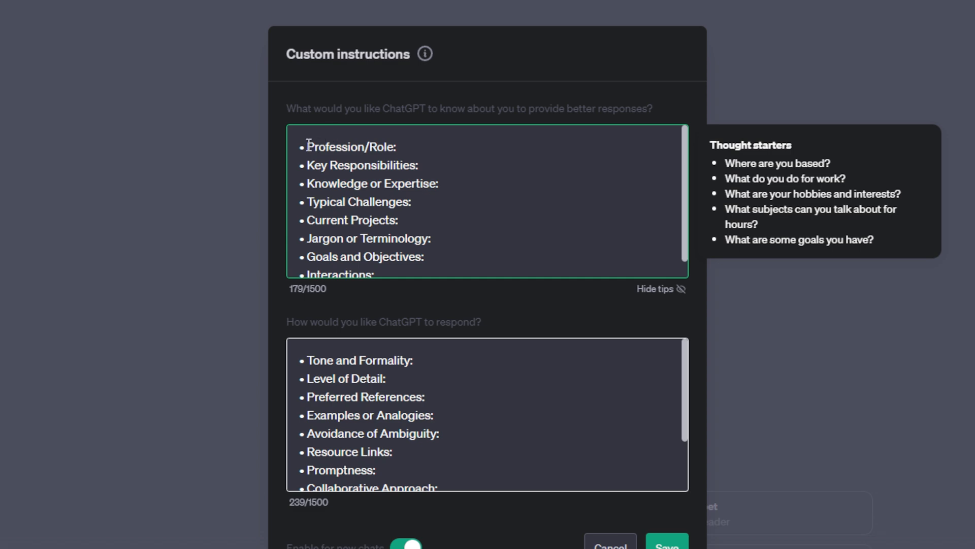
mouse_move(431, 142)
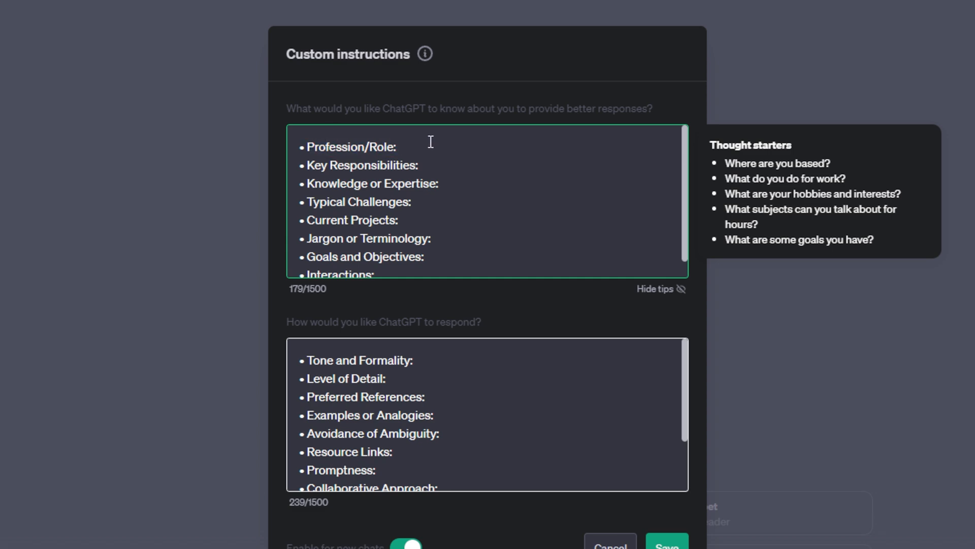
Paste the Profession/Role template into the about-you field and the Tone and Formality template into the response field
double_click(329, 146)
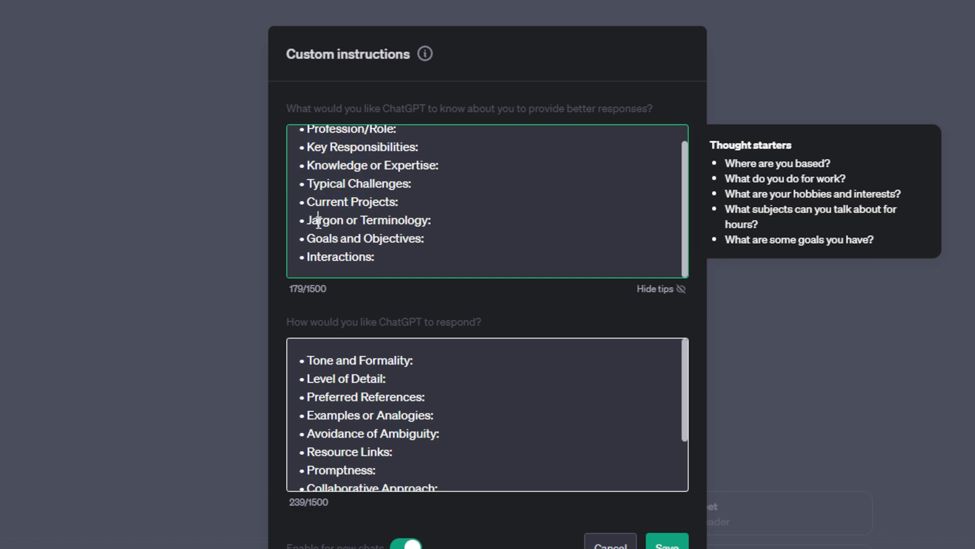
double_click(339, 256)
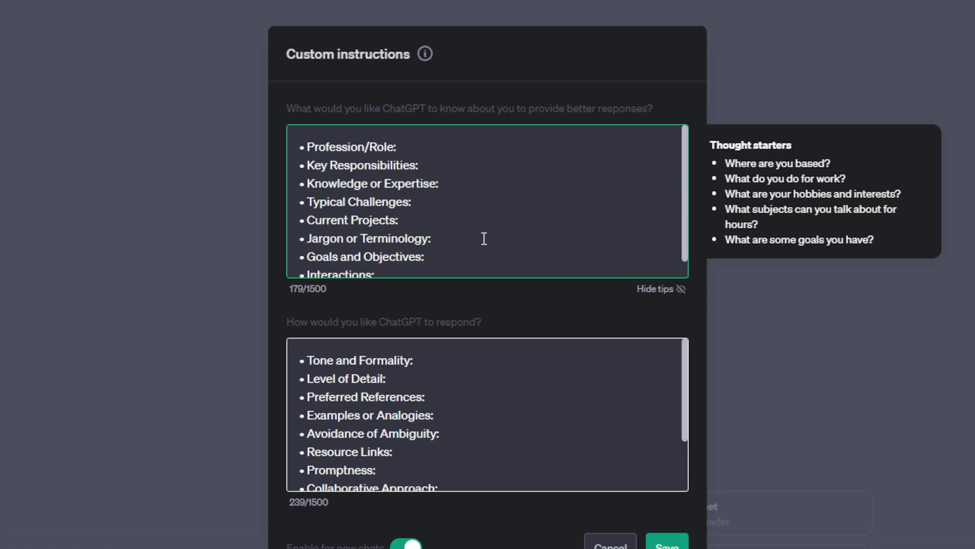
left_click(397, 219)
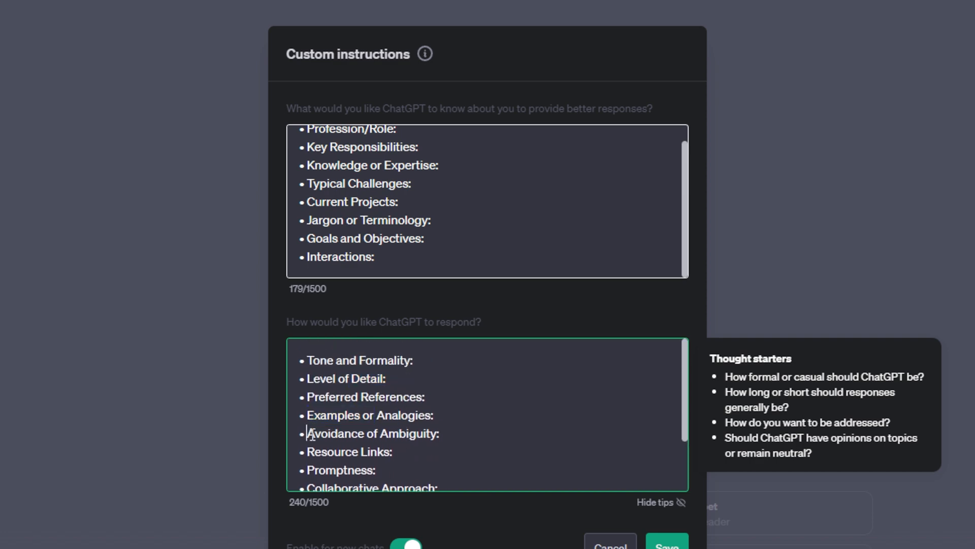
scroll("down", 3)
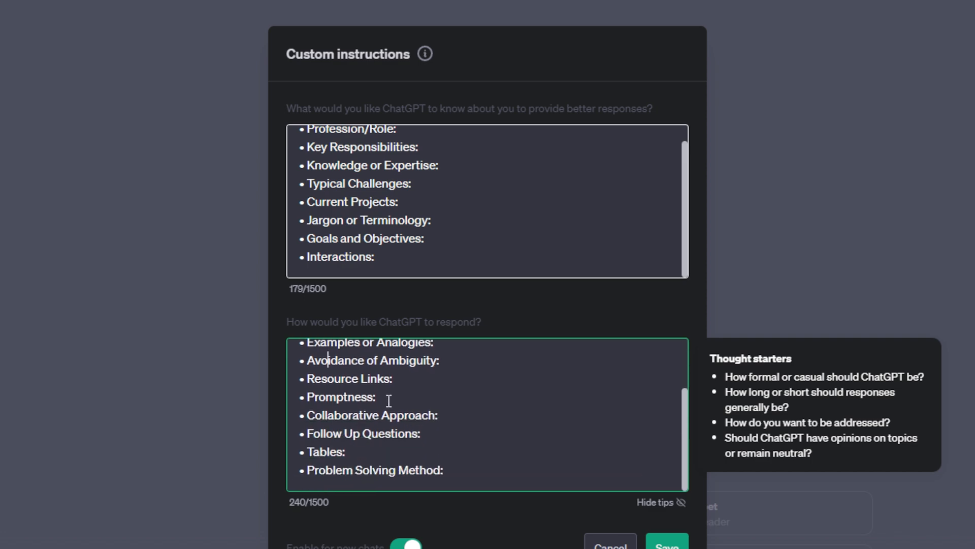
double_click(328, 414)
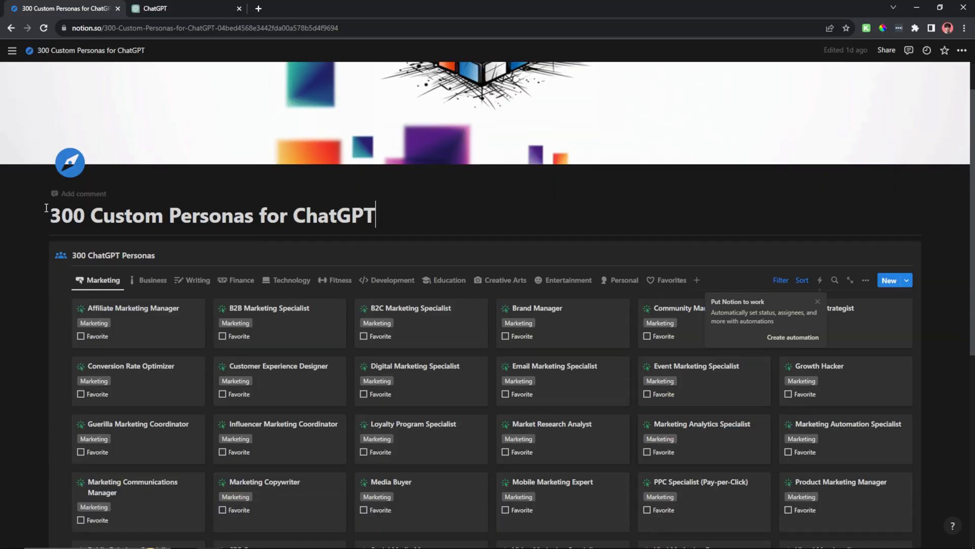
Browse the 300 Custom Personas page through the Writing and Finance galleries
double_click(60, 215)
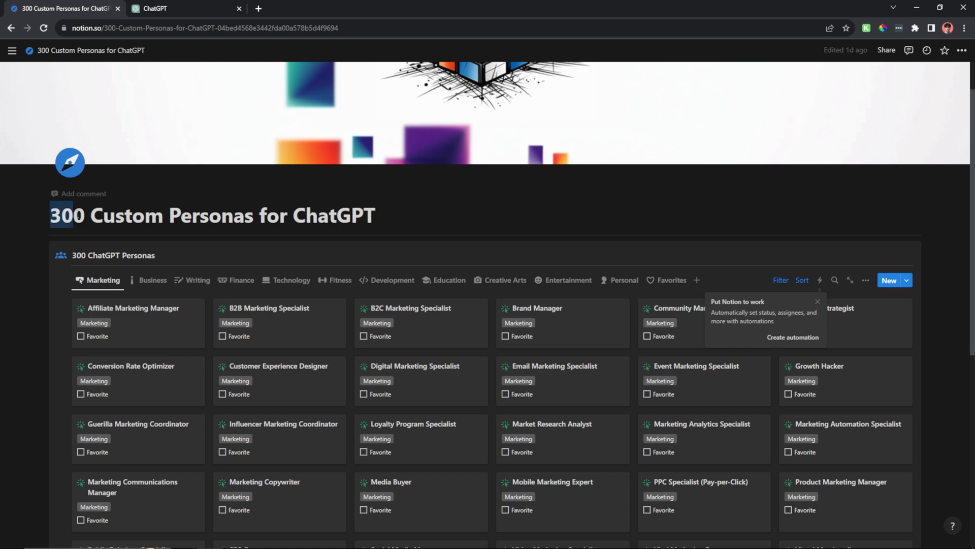
scroll("down", 3)
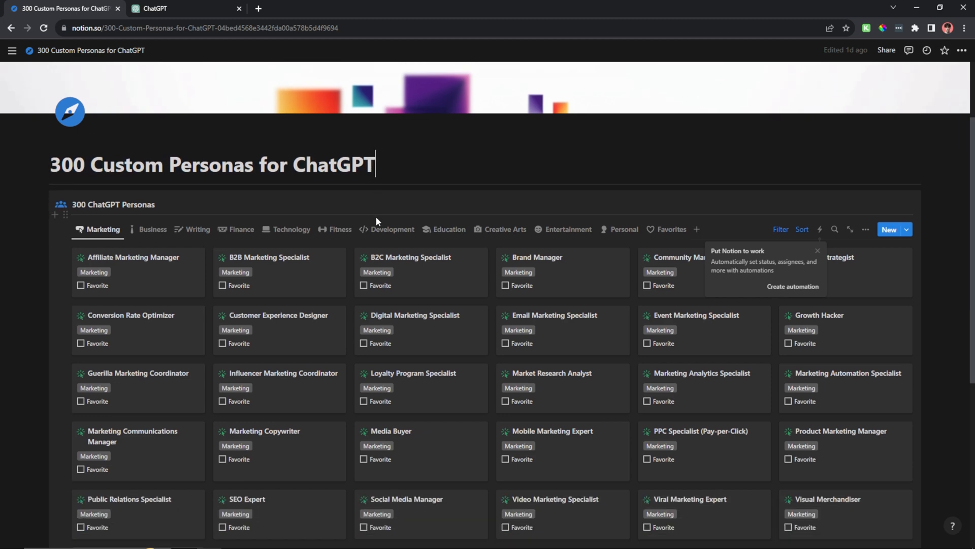
scroll("down", 3)
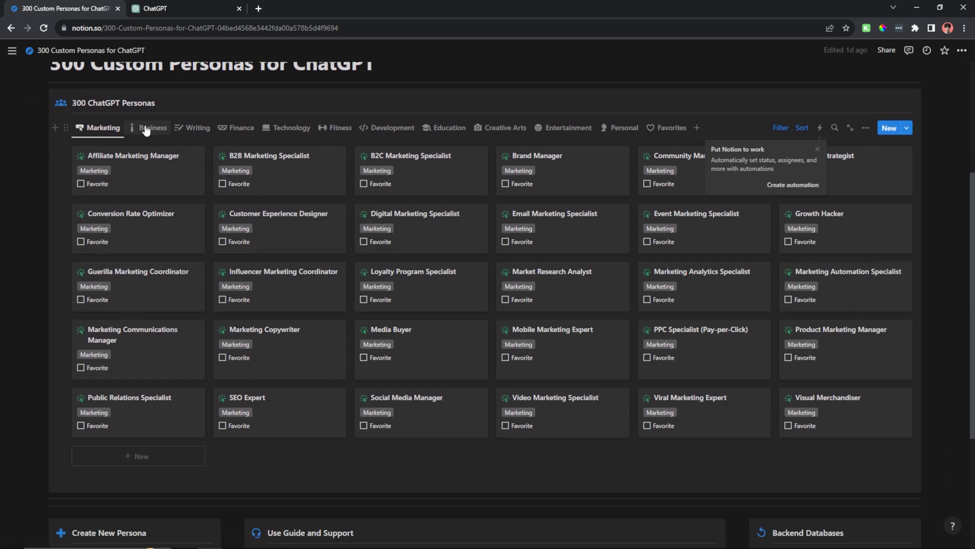
left_click(198, 128)
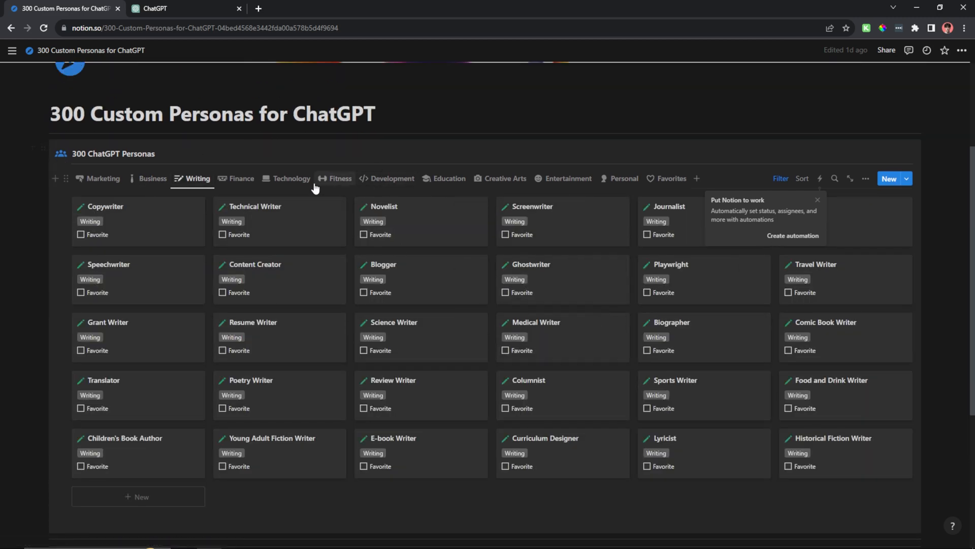
left_click(240, 179)
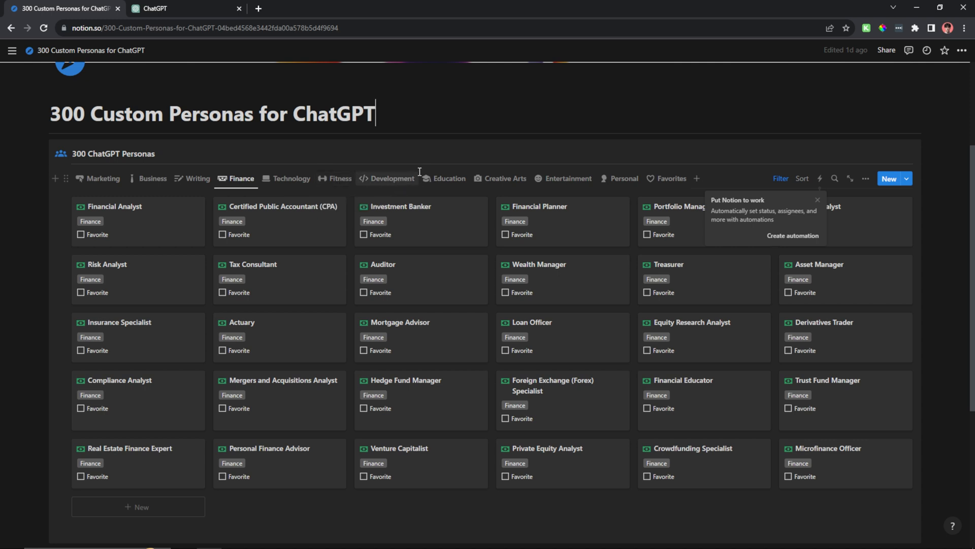
mouse_move(561, 181)
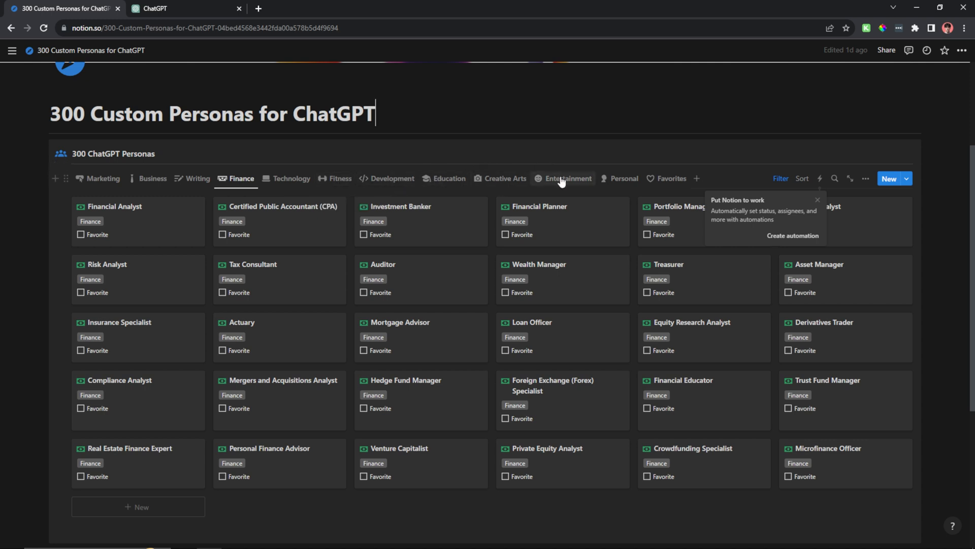
mouse_move(623, 178)
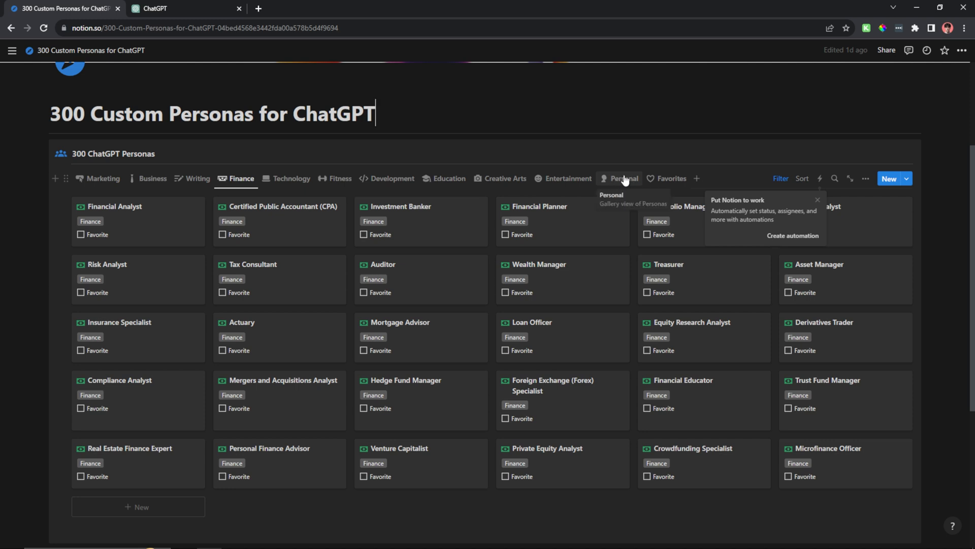
mouse_move(180, 181)
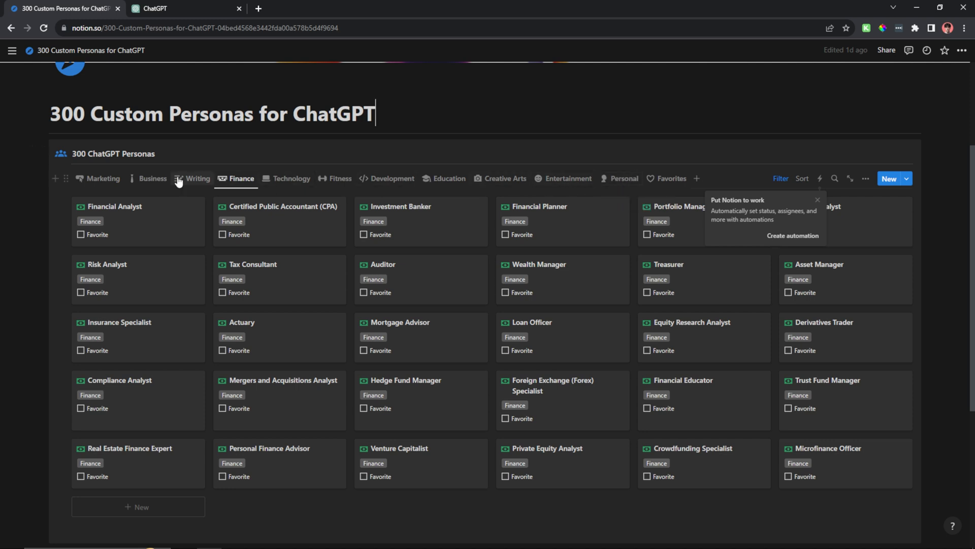
Return to Marketing, then show the Fitness personas including Yoga Instructor
left_click(103, 179)
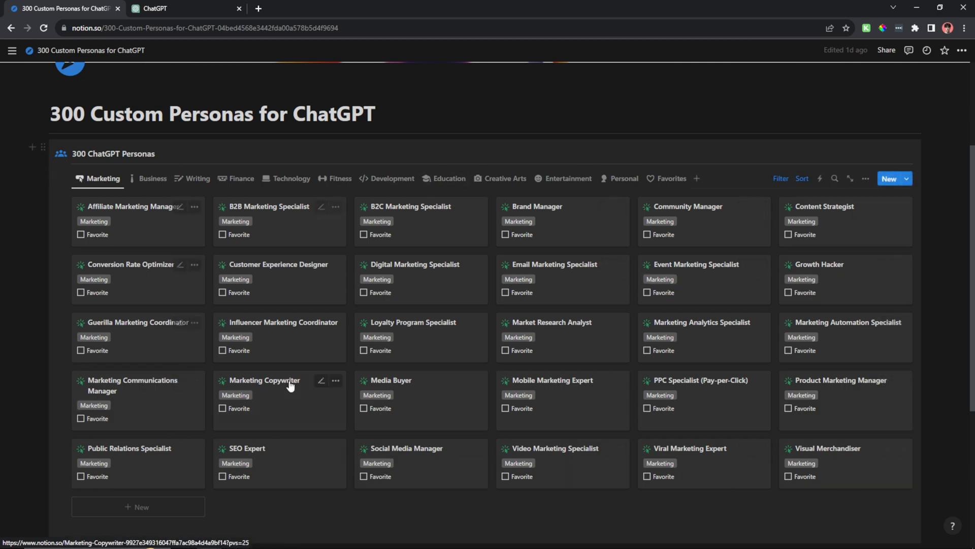
mouse_move(846, 285)
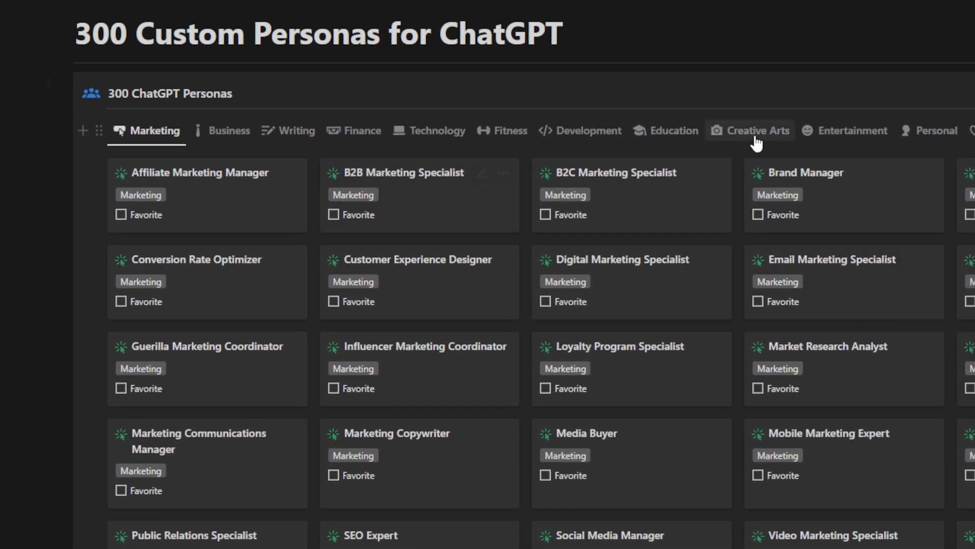
left_click(502, 131)
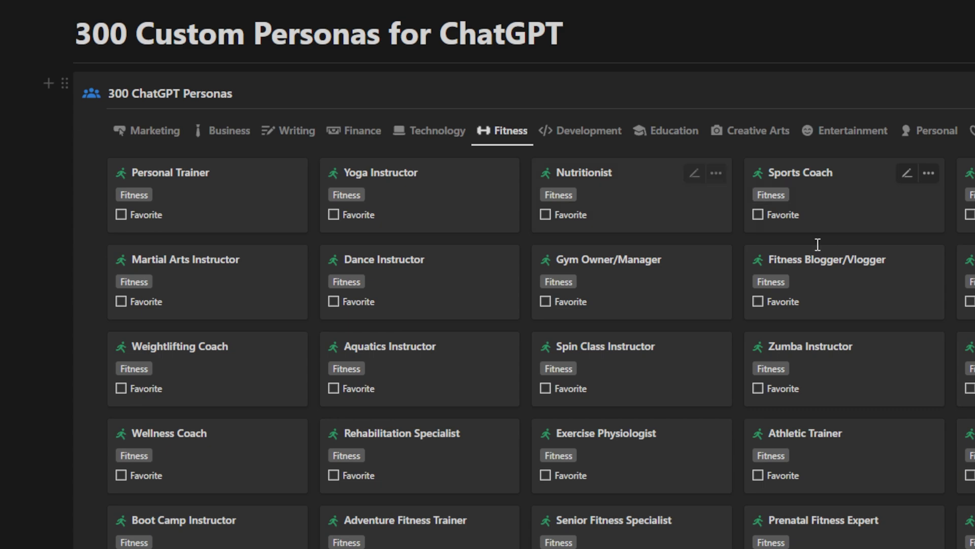
left_click(381, 172)
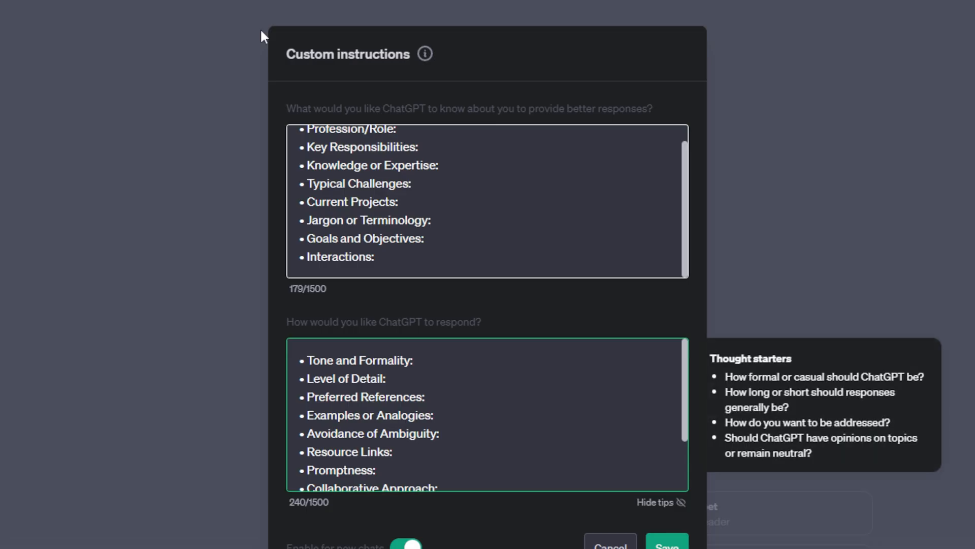
Dismiss the Custom instructions dialog, leaving the empty GPT-4 chat
left_click_drag(345, 201, 375, 256)
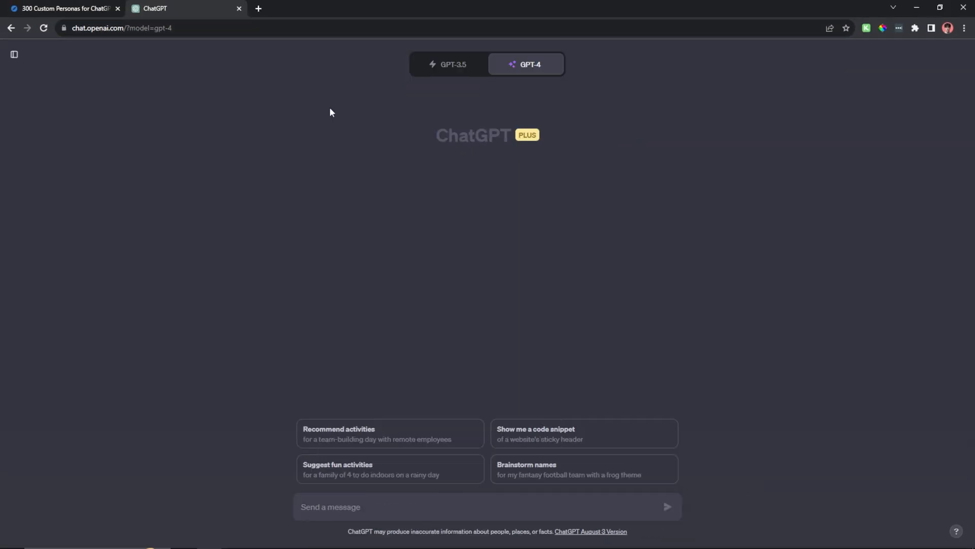
View the Tax Consultant persona in Notion's Finance gallery, then return to the ChatGPT tab
left_click(62, 8)
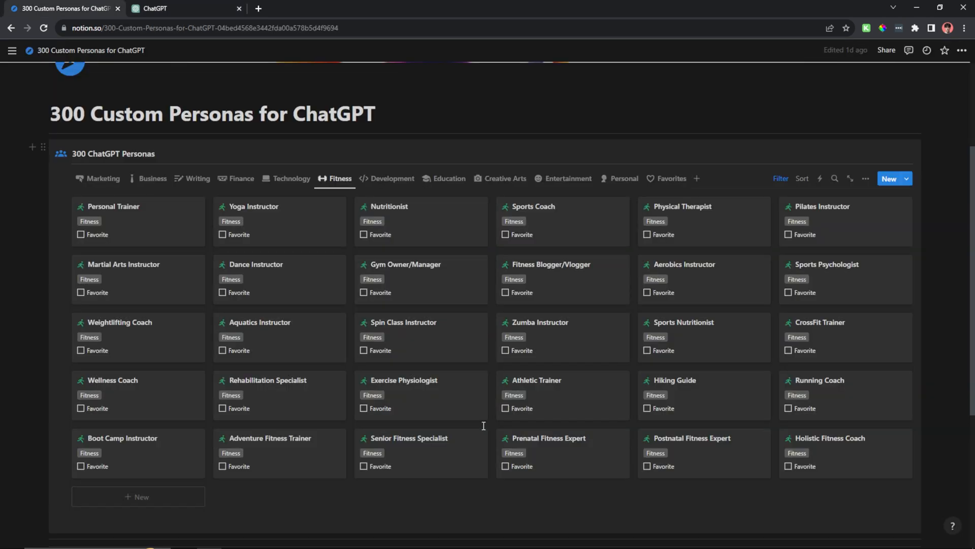
left_click(242, 178)
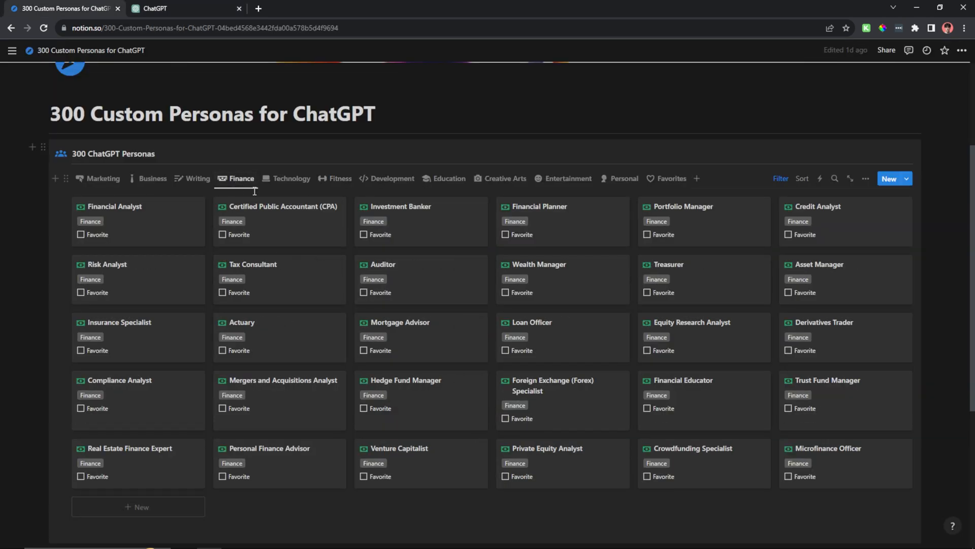
mouse_move(275, 274)
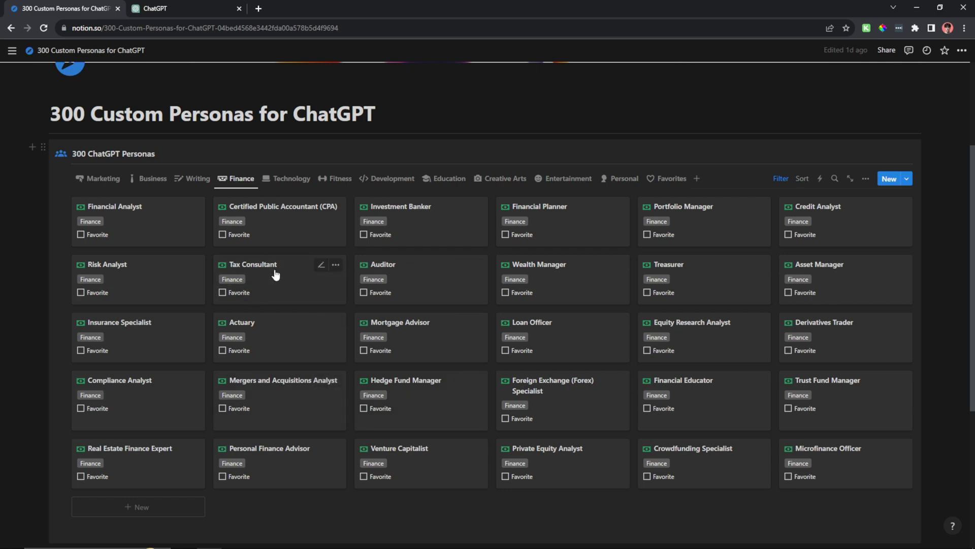
left_click(252, 264)
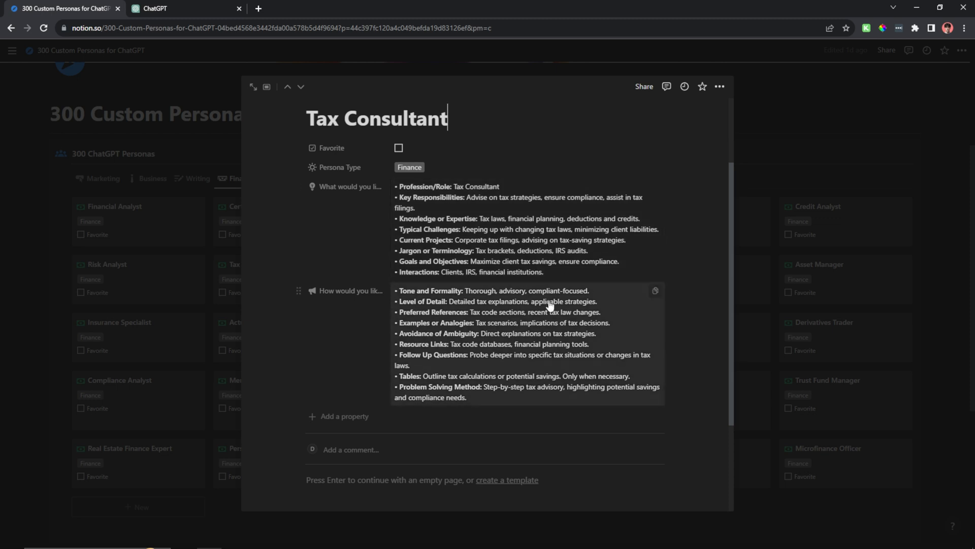
left_click(155, 8)
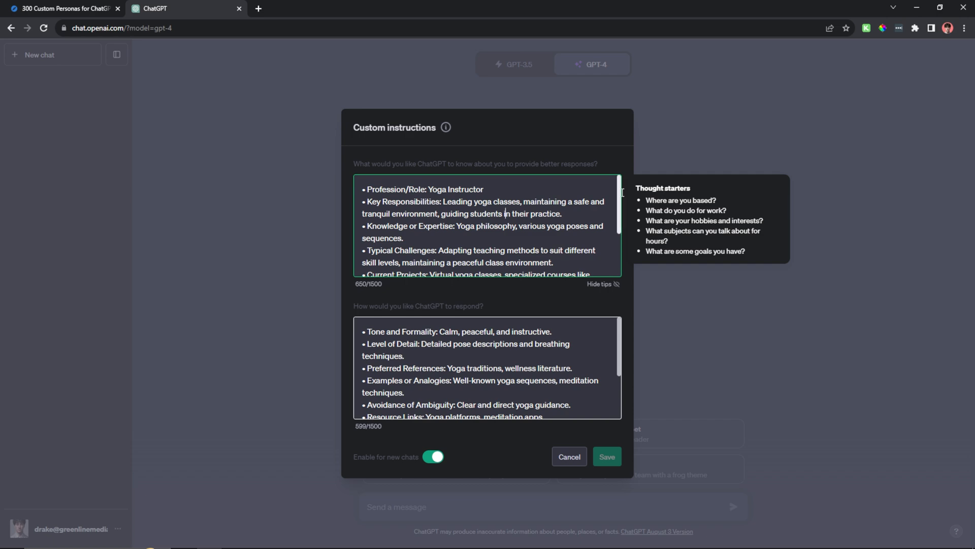
scroll("down", 3)
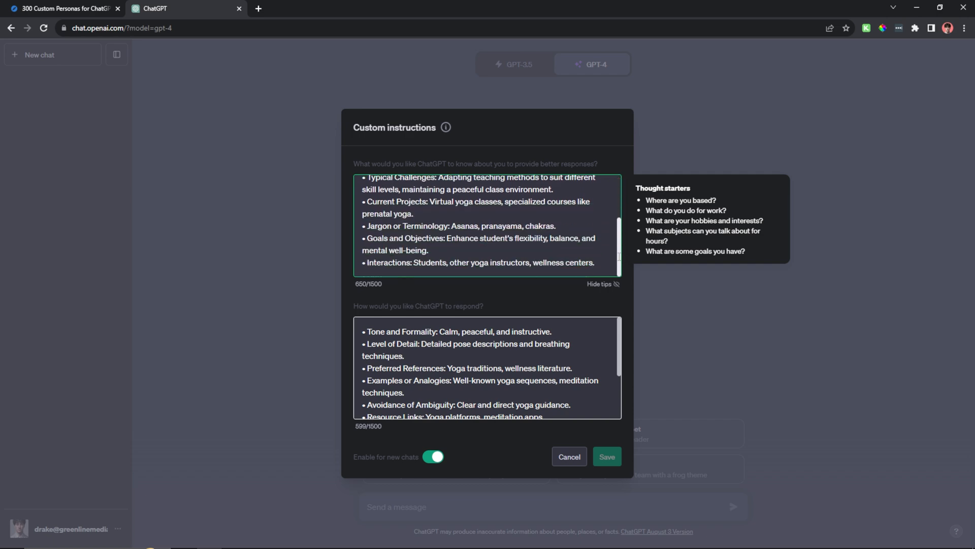
left_click(62, 8)
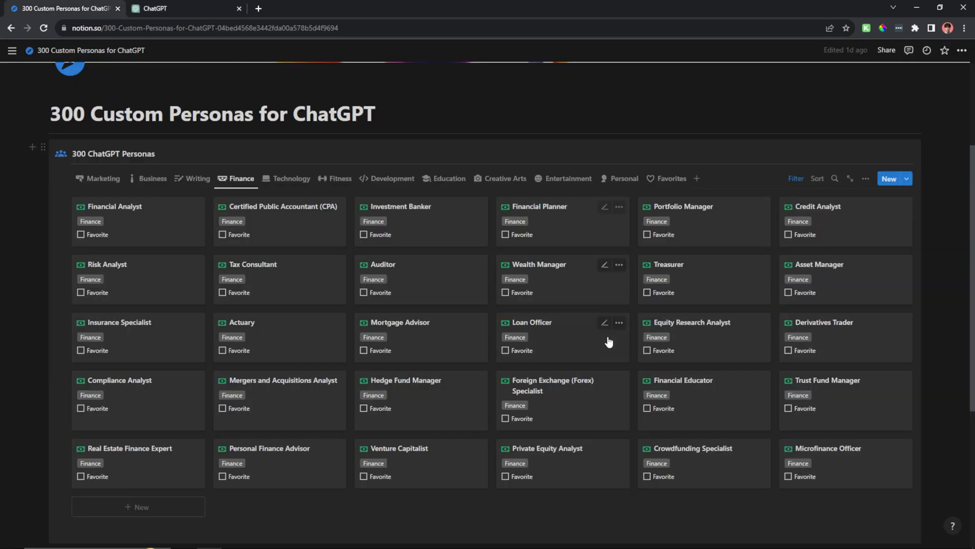
View the Credit Analyst persona page, then return to the ChatGPT tab
left_click(818, 206)
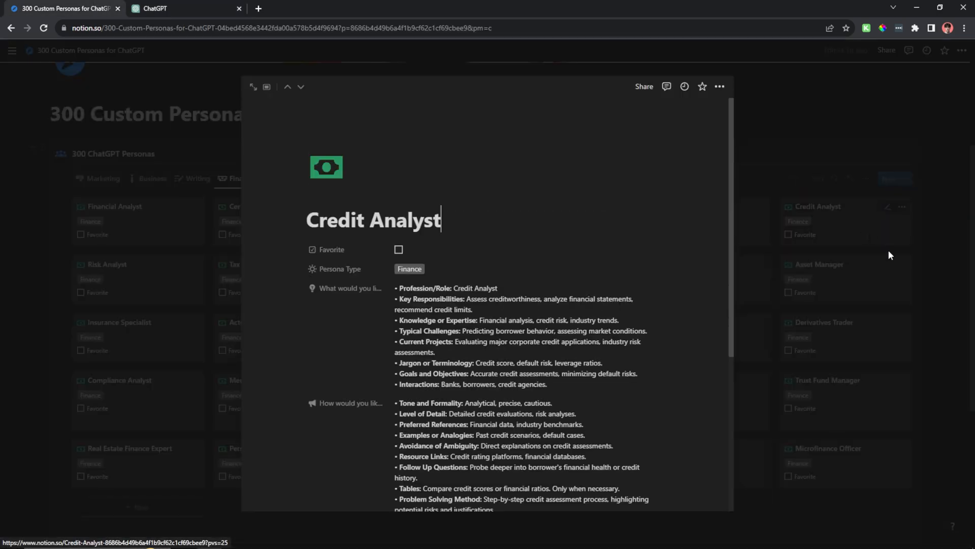
left_click(157, 8)
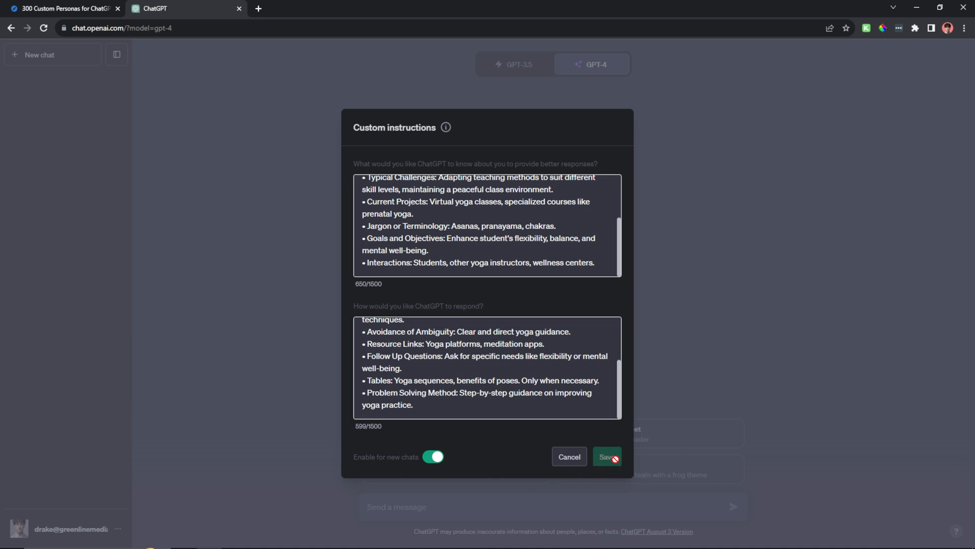
mouse_move(680, 348)
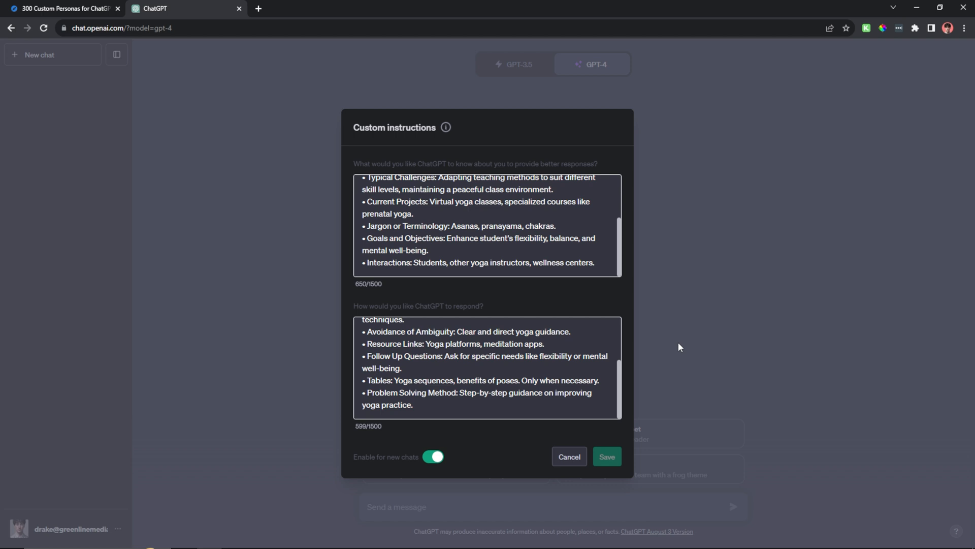
Close the Custom instructions dialog with the Yoga Instructor persona kept
left_click(568, 456)
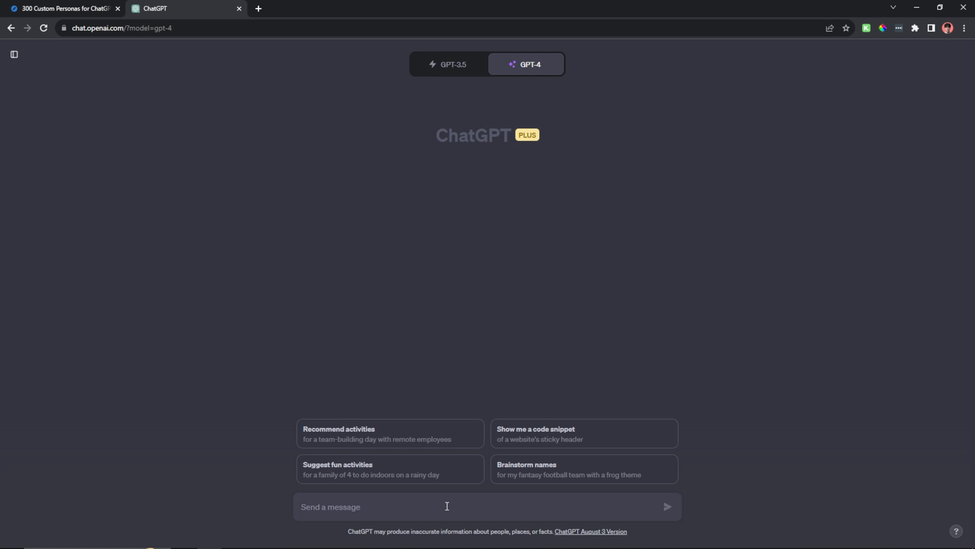
Send 'Design me a full body morning yoga routine. I want this routine to be 30 minutes.'
type("Design me a full bo")
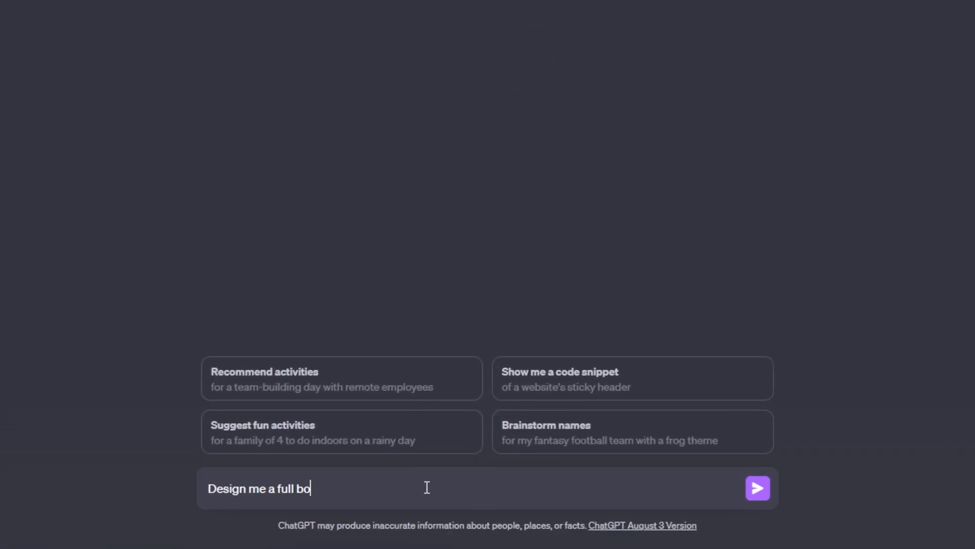
type("dy morning yoga routine")
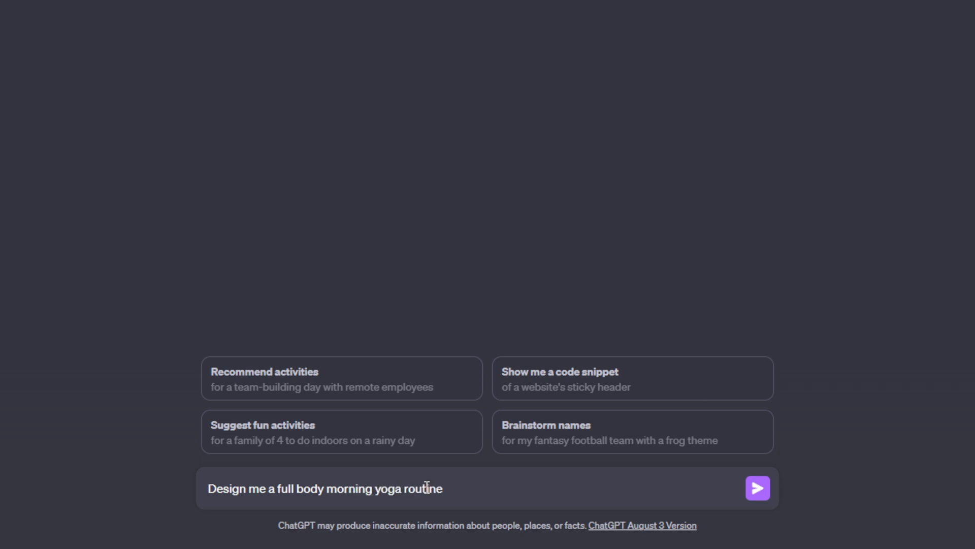
type(". I want this")
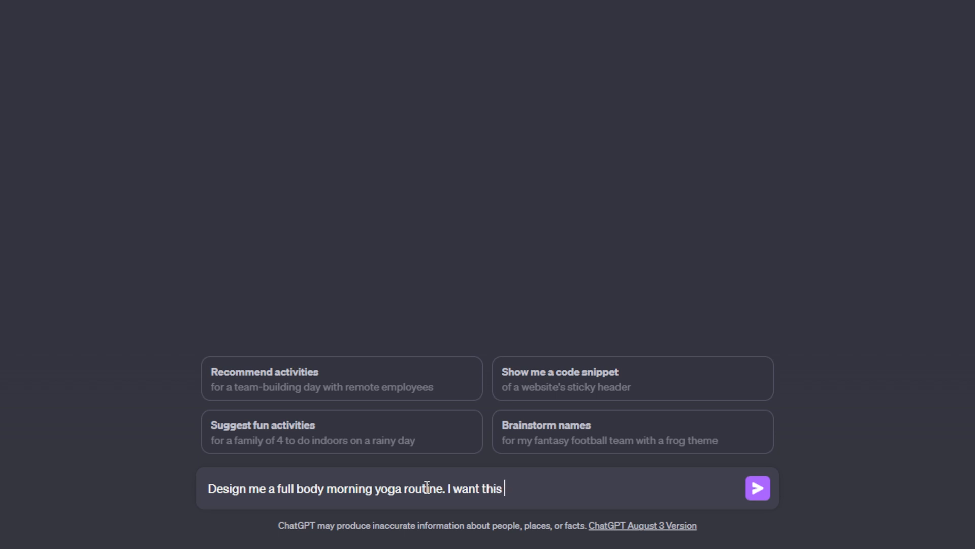
type("routine to be")
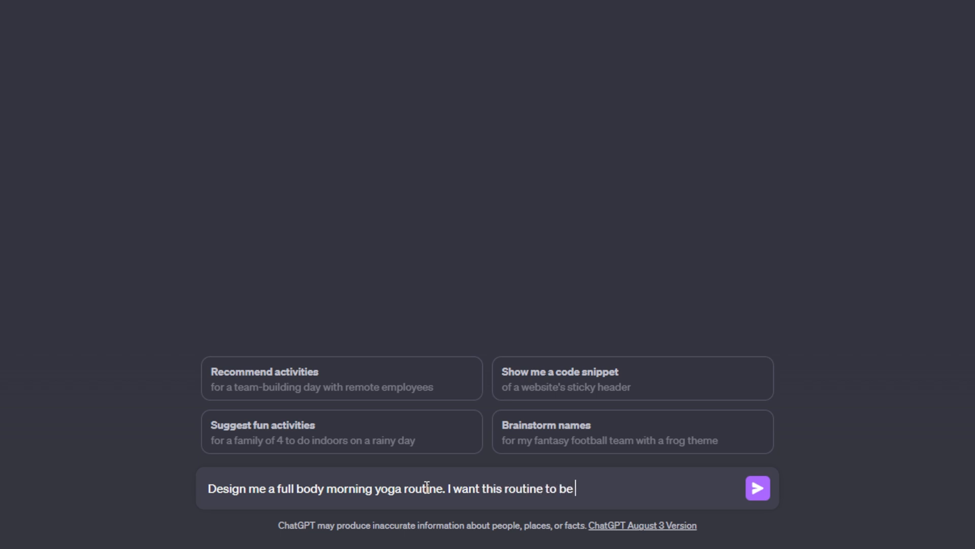
type("30 minutes.")
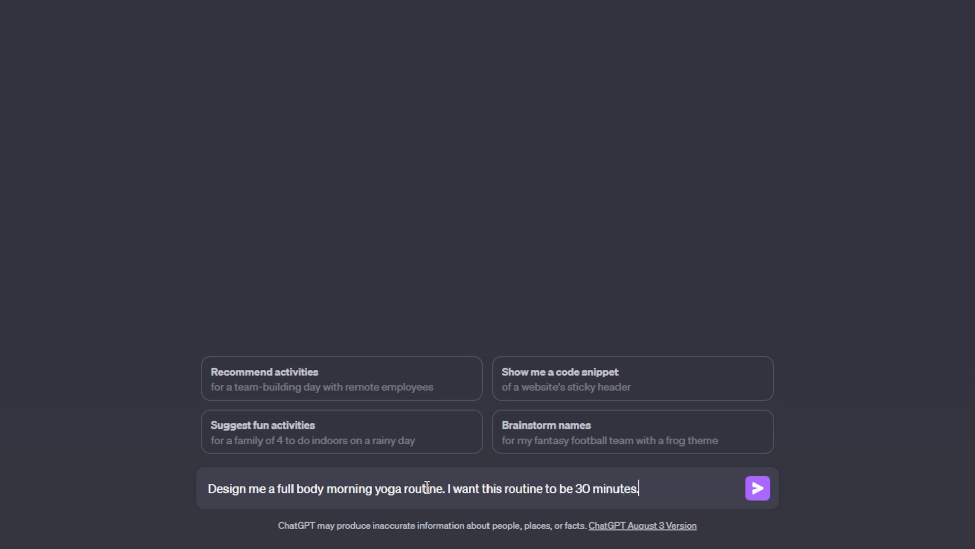
mouse_move(682, 488)
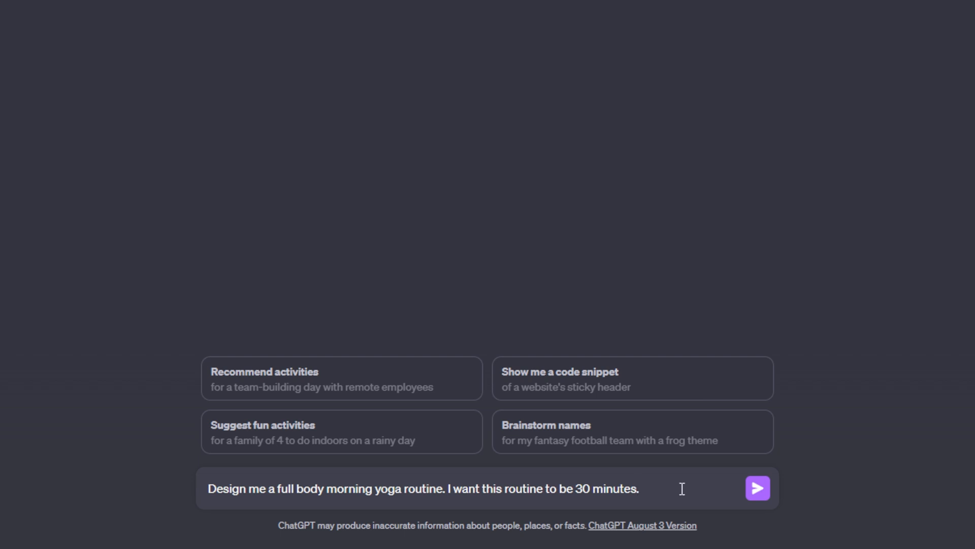
mouse_move(758, 488)
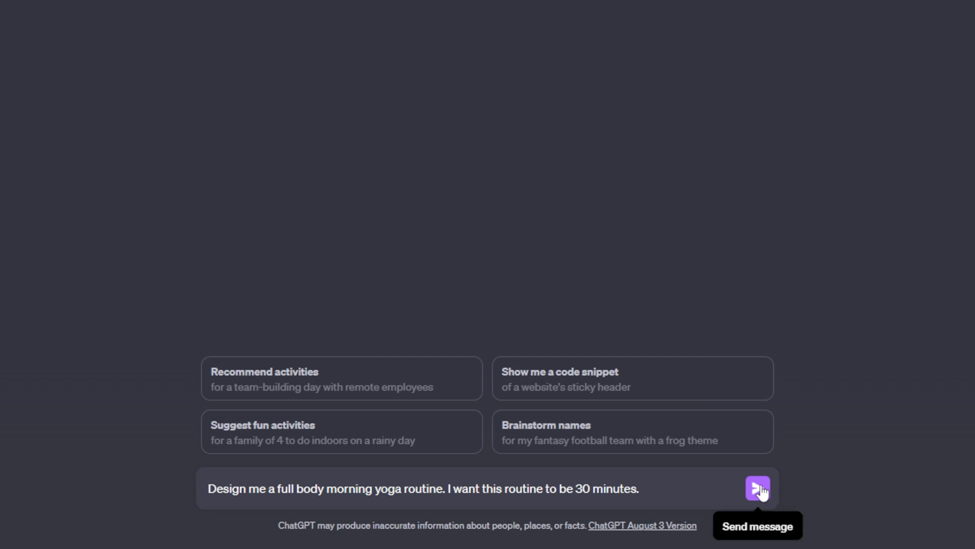
left_click(757, 488)
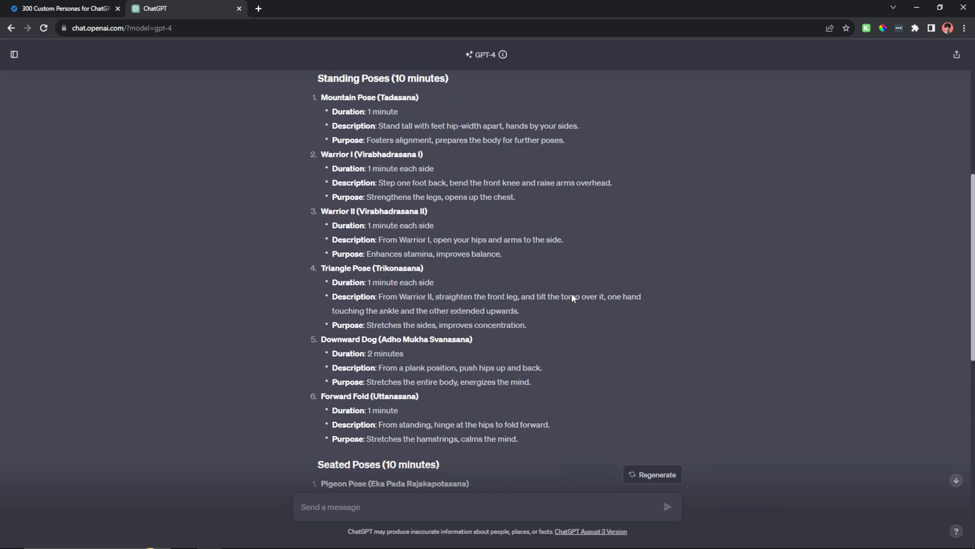
scroll("up", 3)
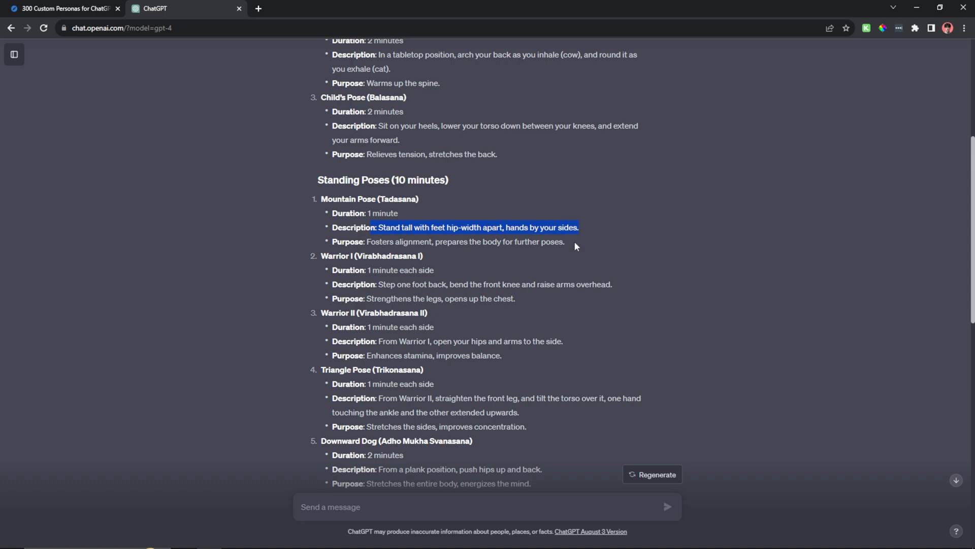
scroll("down", 3)
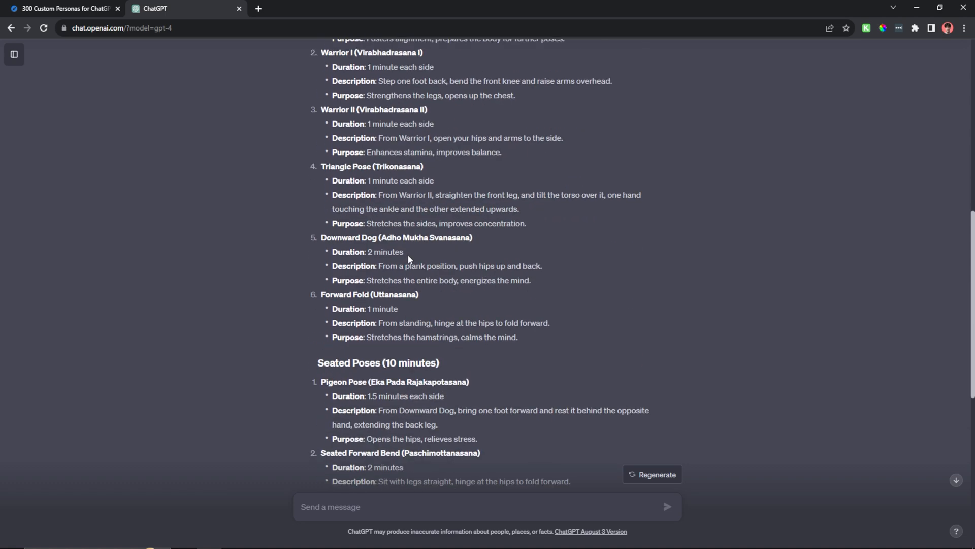
scroll("down", 3)
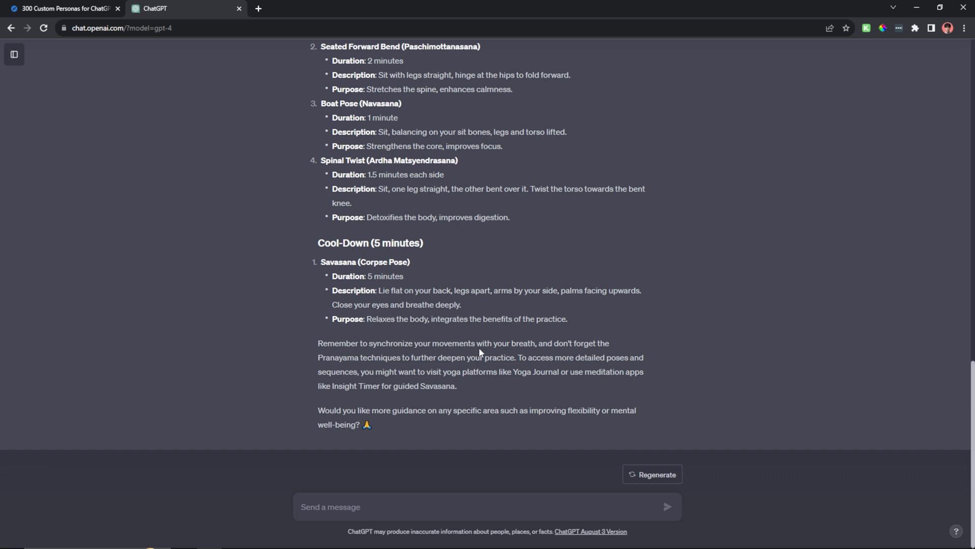
mouse_move(322, 407)
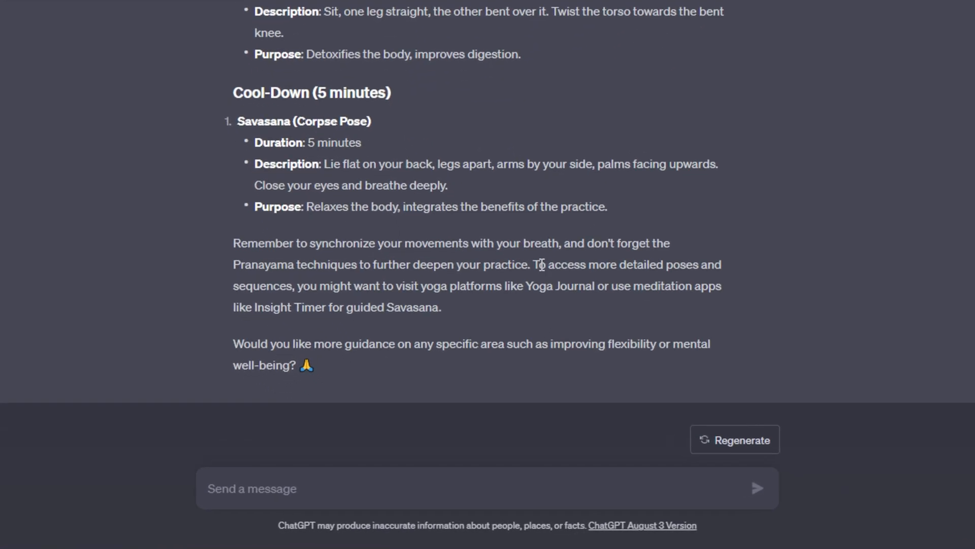
left_click_drag(538, 264, 716, 264)
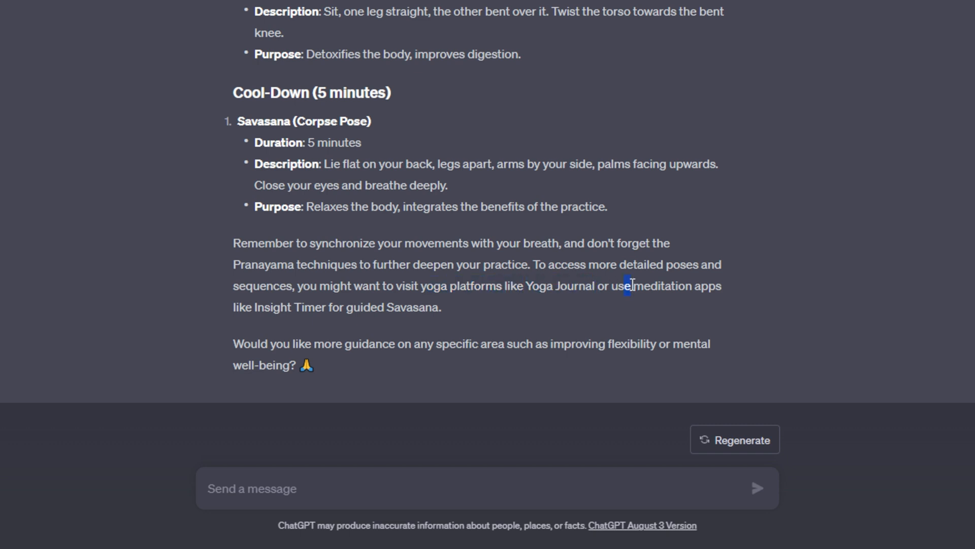
double_click(287, 307)
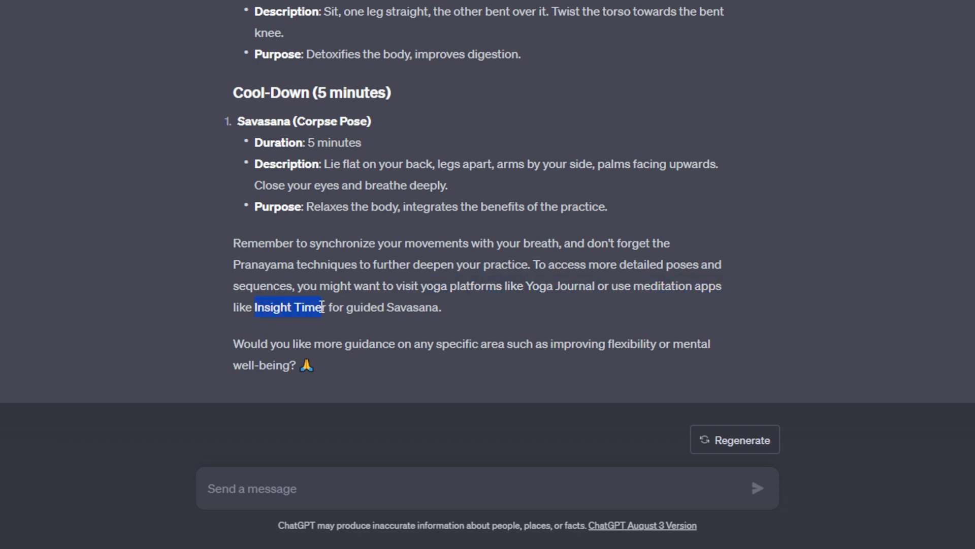
left_click(406, 303)
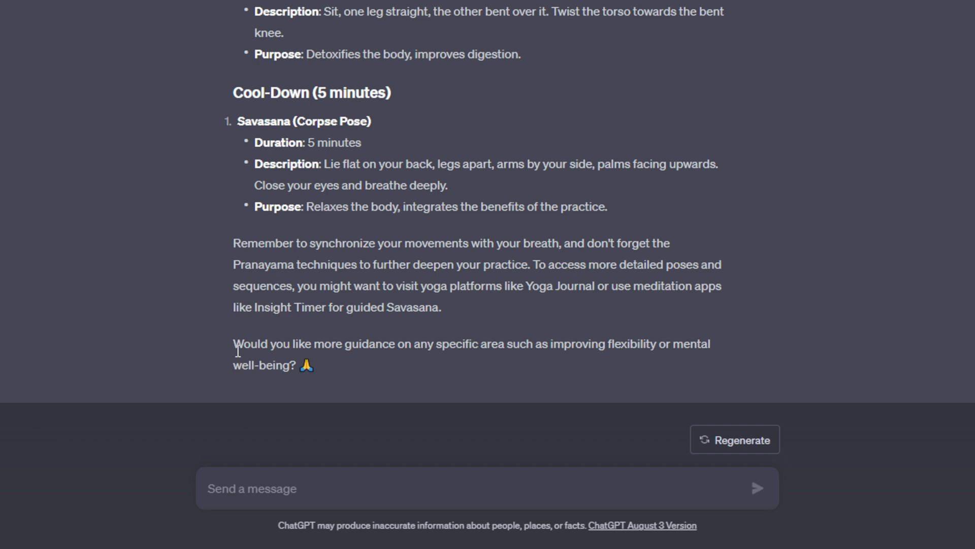
double_click(237, 344)
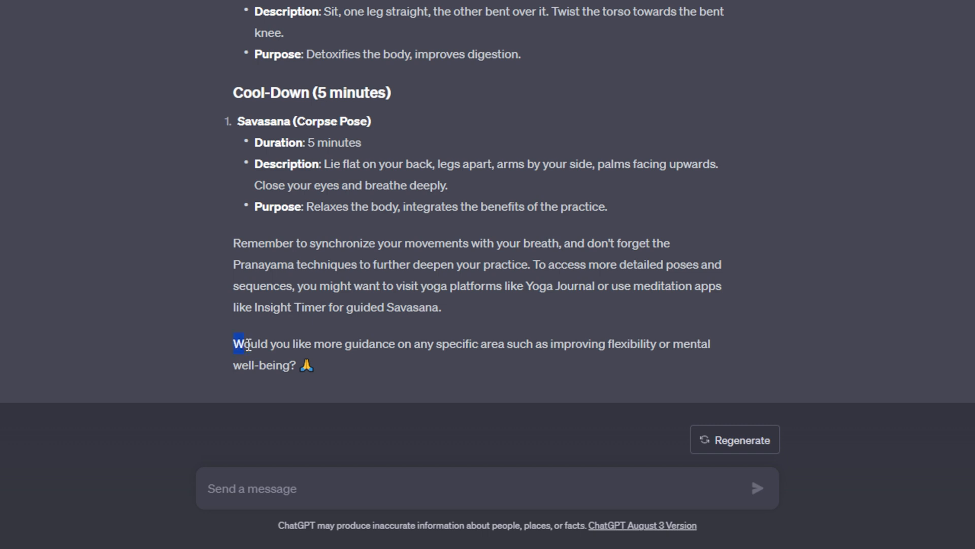
left_click_drag(240, 344, 554, 345)
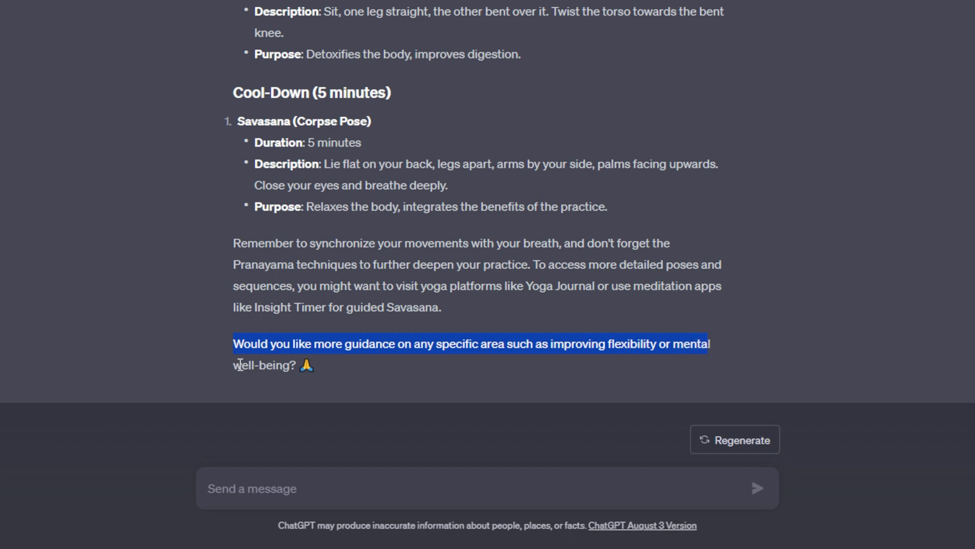
left_click(364, 382)
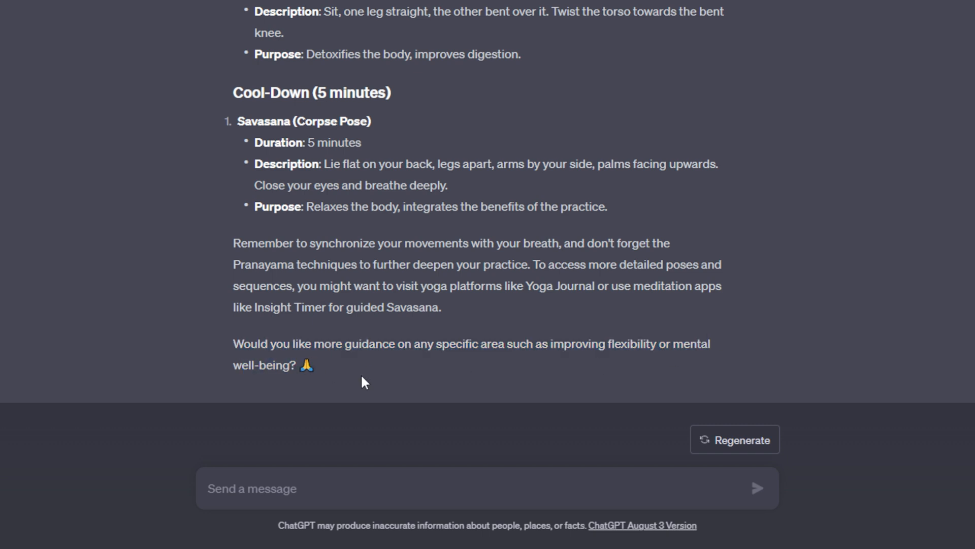
mouse_move(631, 389)
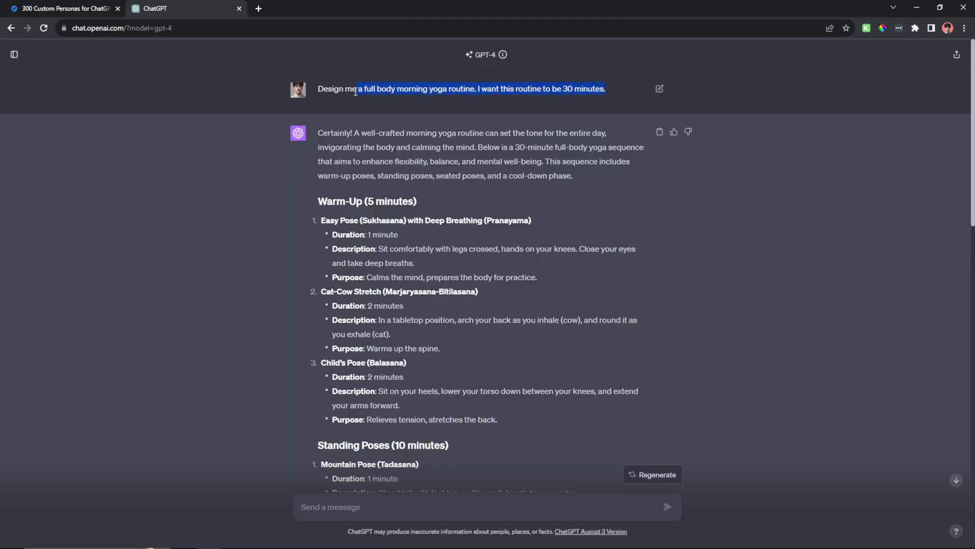
Switch off 'Enable for new chats' in the Custom instructions settings
left_click(13, 54)
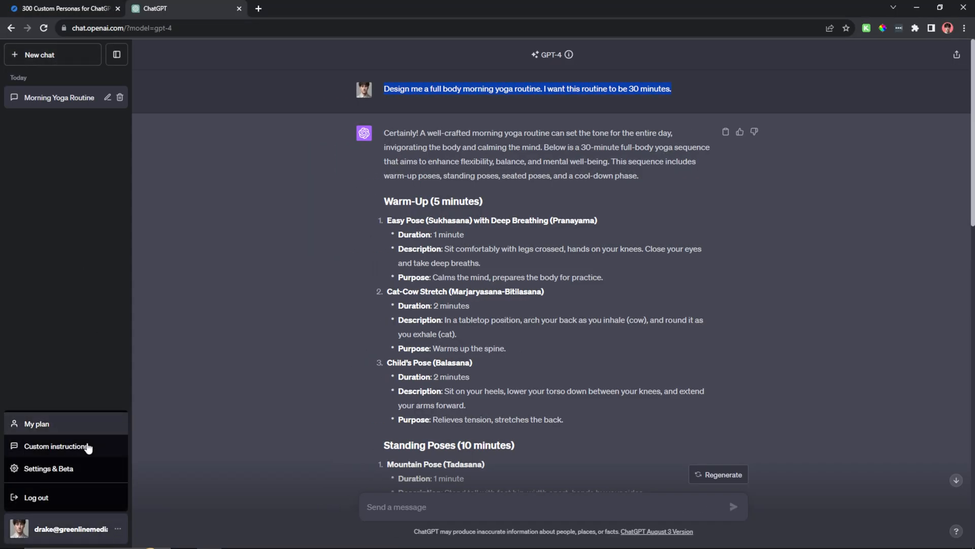
left_click(56, 446)
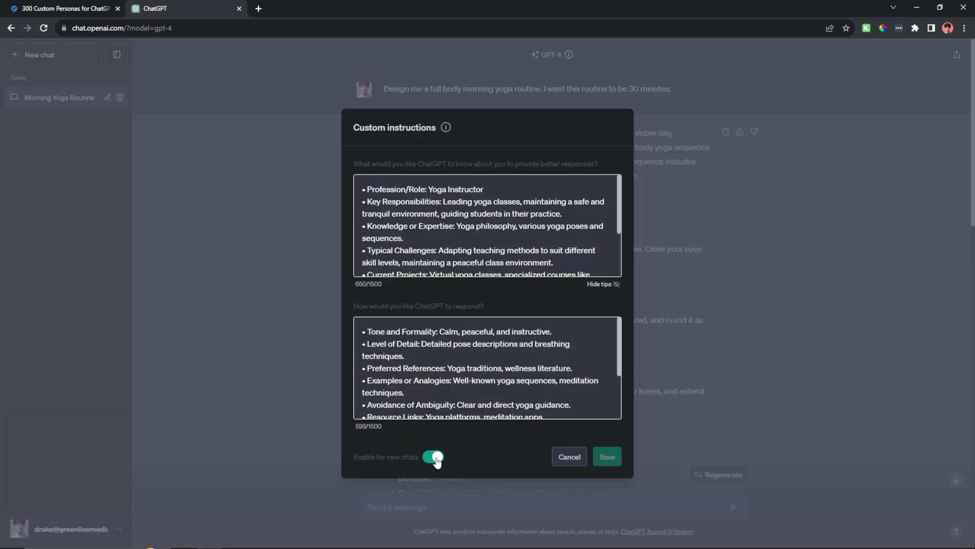
left_click(606, 456)
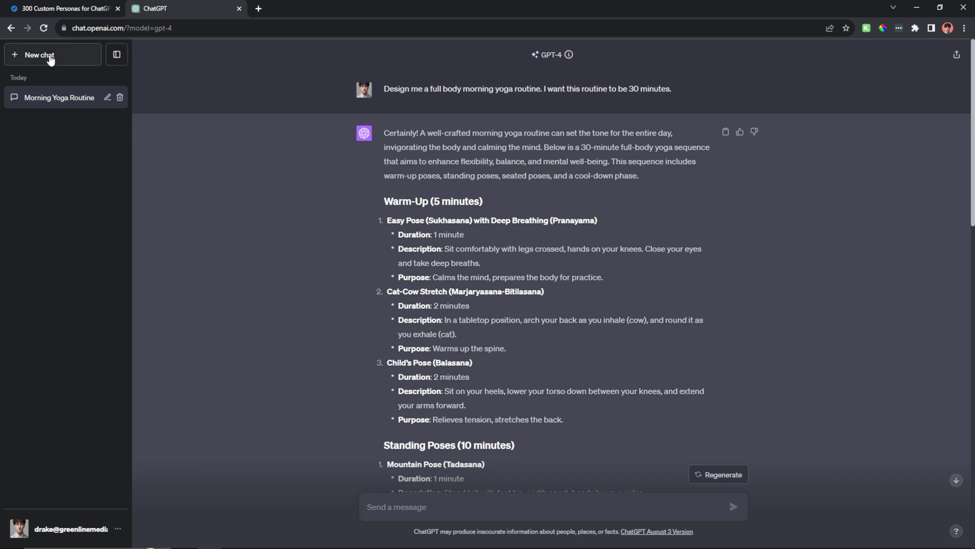
In a fresh chat, send 'Design me a full body morning yoga routine... 30 minutes' and skim the plainer answer
left_click(40, 55)
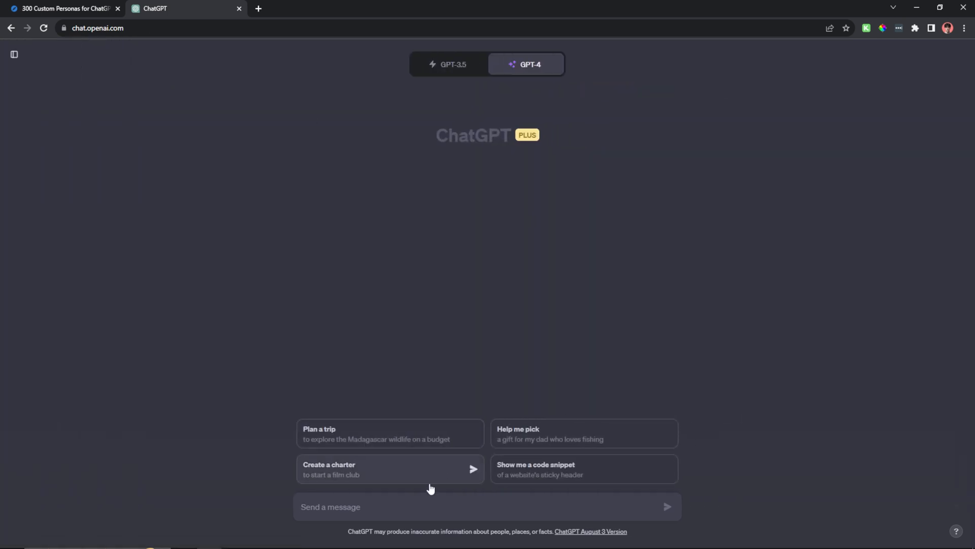
type("Design me a full body morning yoga routine. I want this routine to be 30 minutes.")
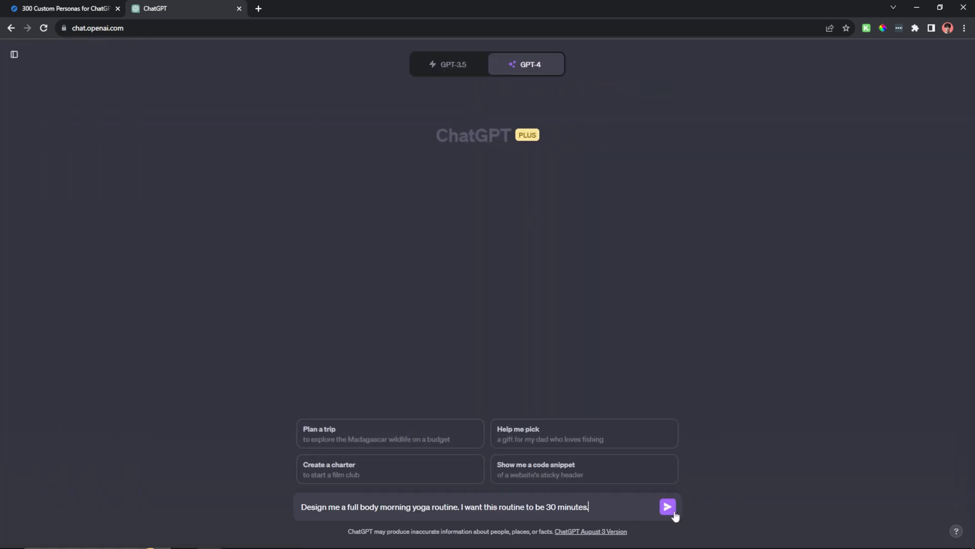
left_click(666, 506)
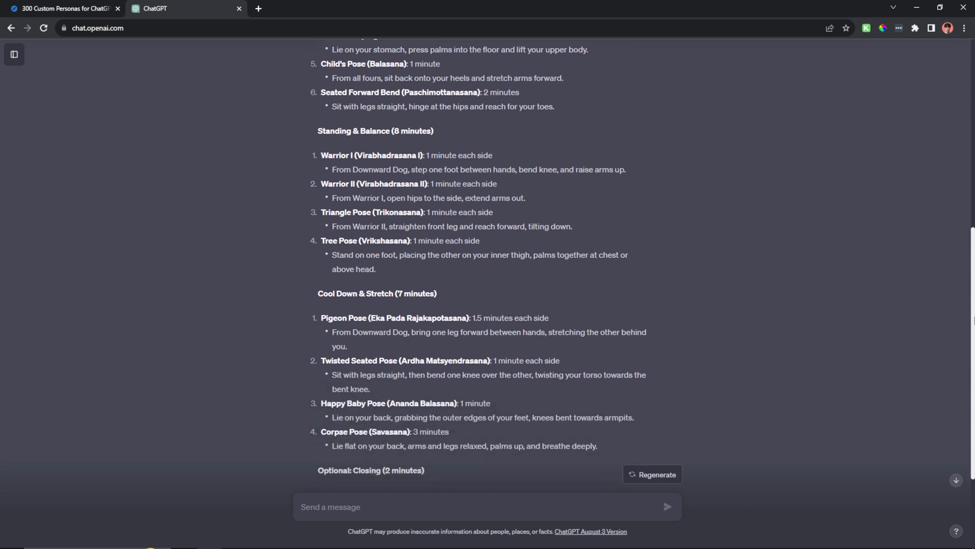
scroll("down", 3)
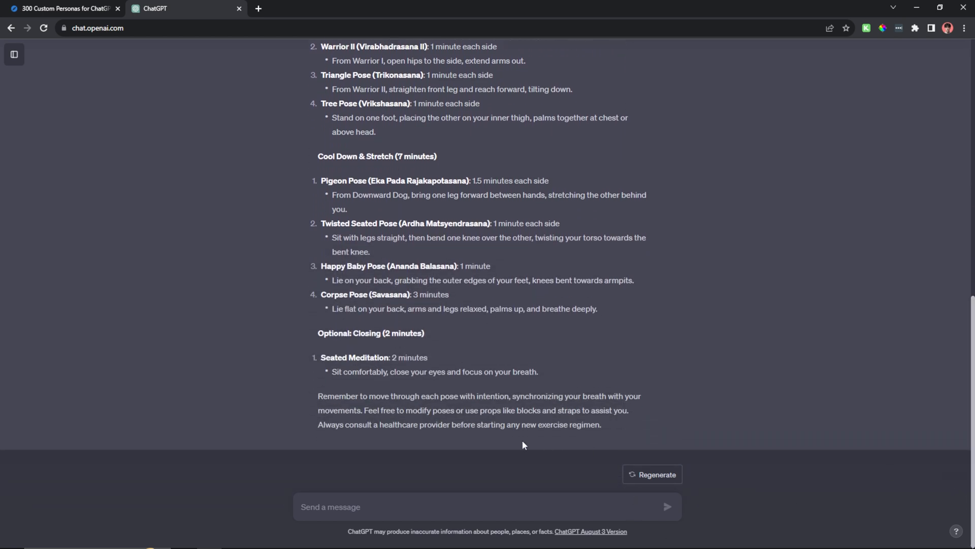
left_click_drag(318, 425, 415, 424)
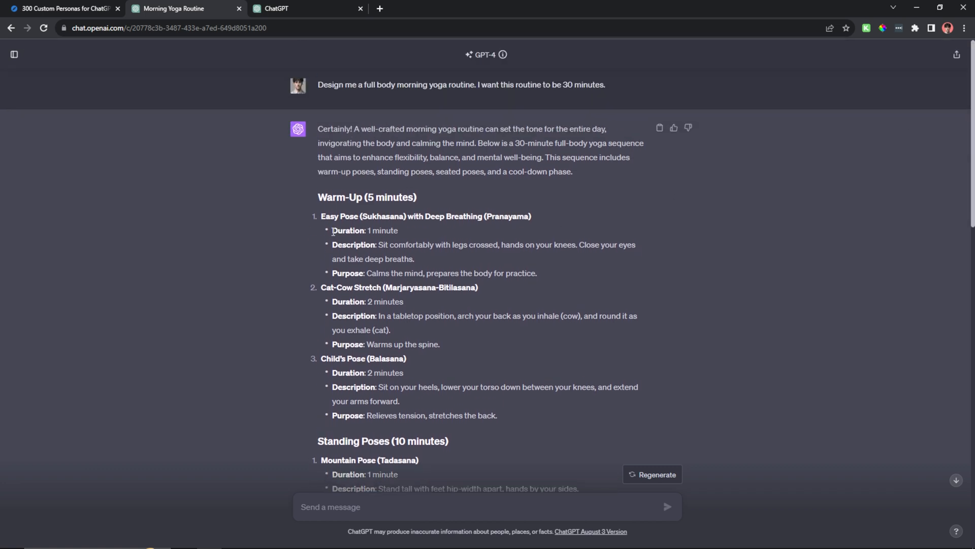
Reread the detailed routine from the first pose's duration and details down to the Yoga Journal recommendation
double_click(349, 231)
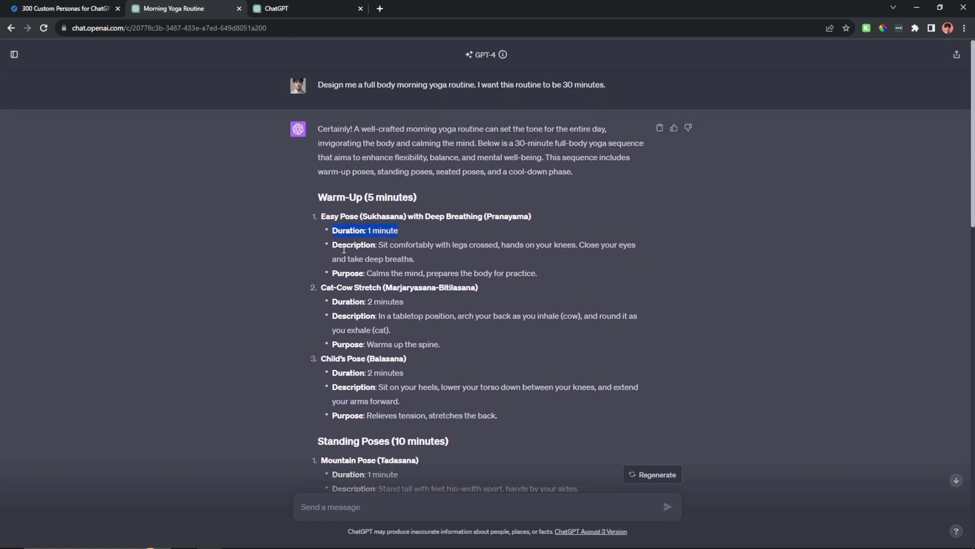
left_click_drag(331, 245, 417, 259)
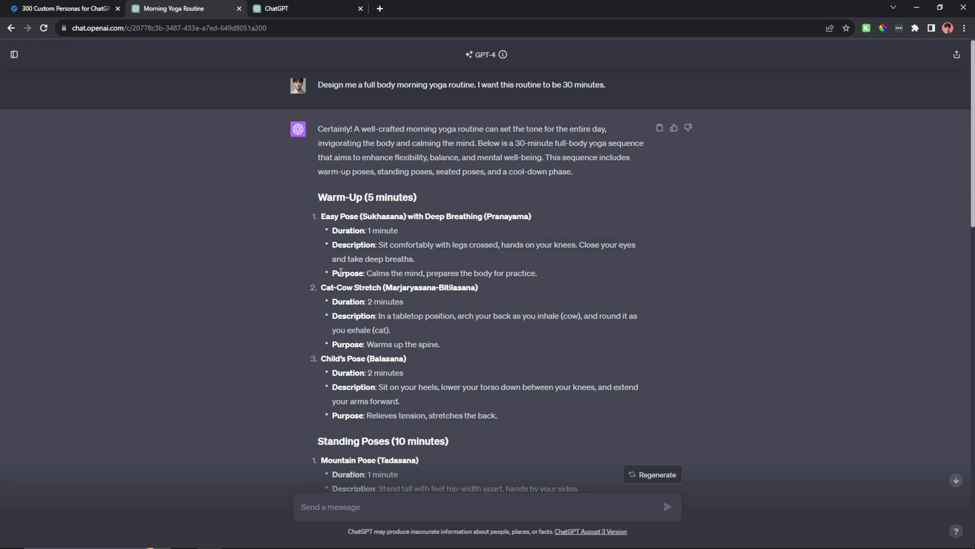
mouse_move(402, 253)
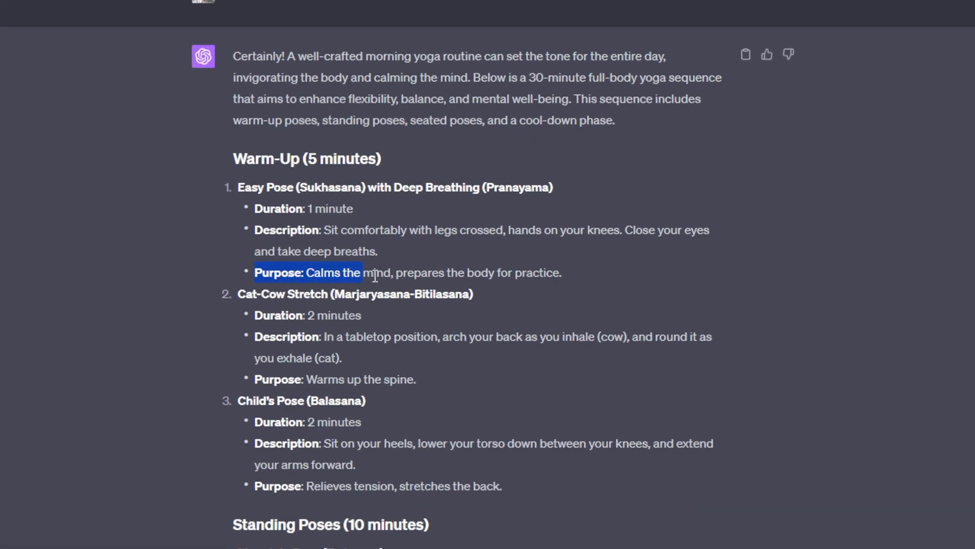
left_click(430, 243)
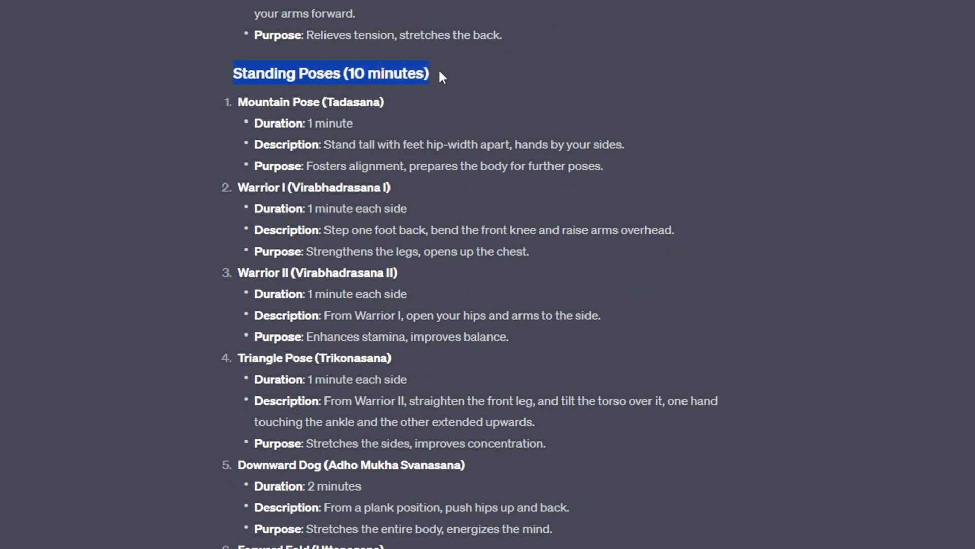
scroll("up", 3)
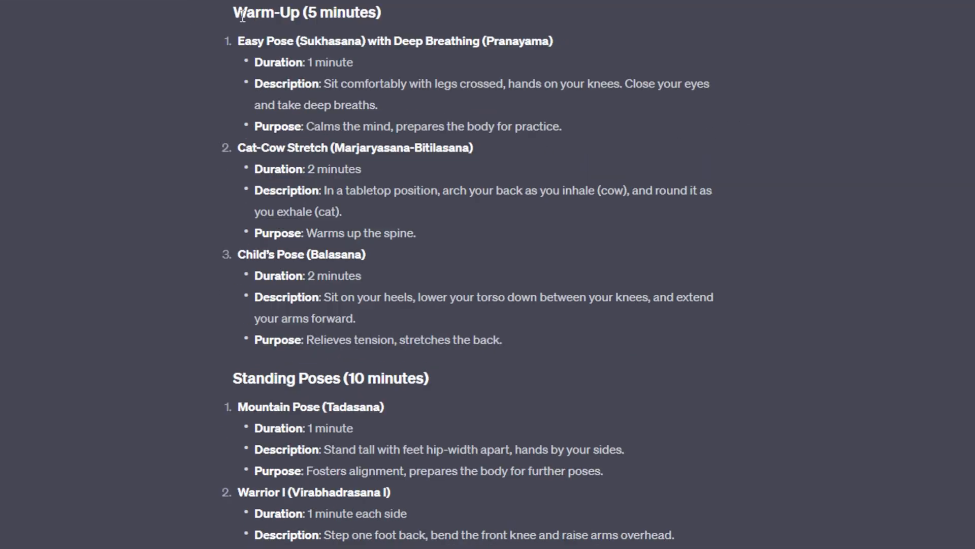
scroll("down", 3)
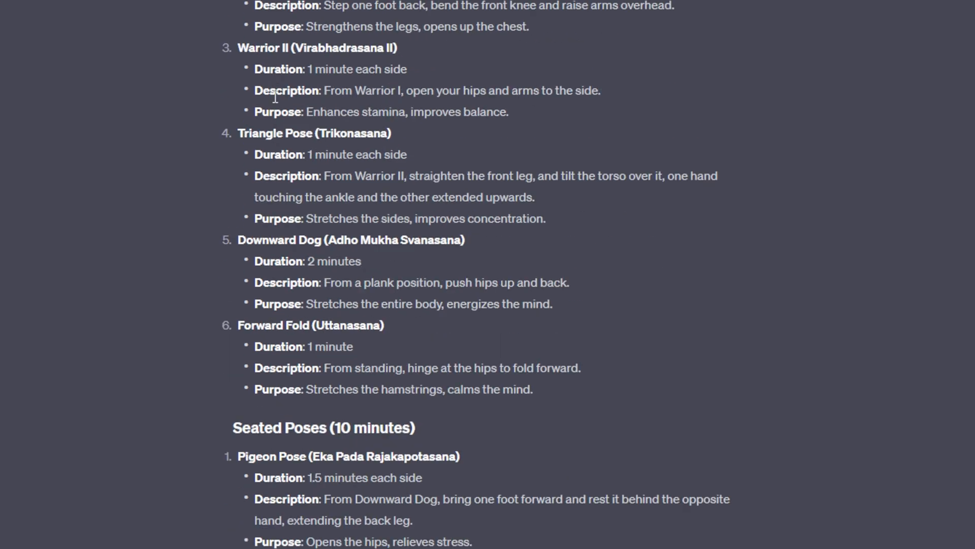
scroll("down", 3)
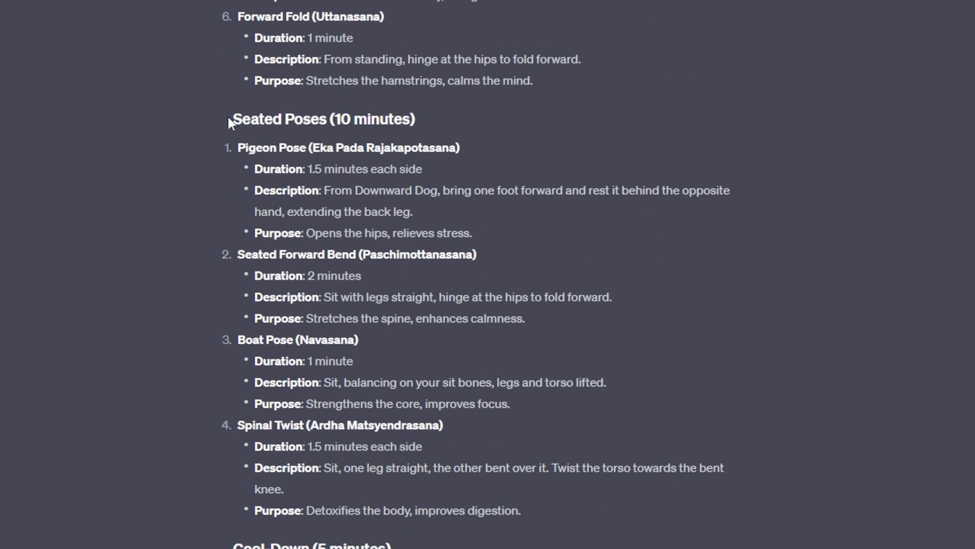
mouse_move(477, 128)
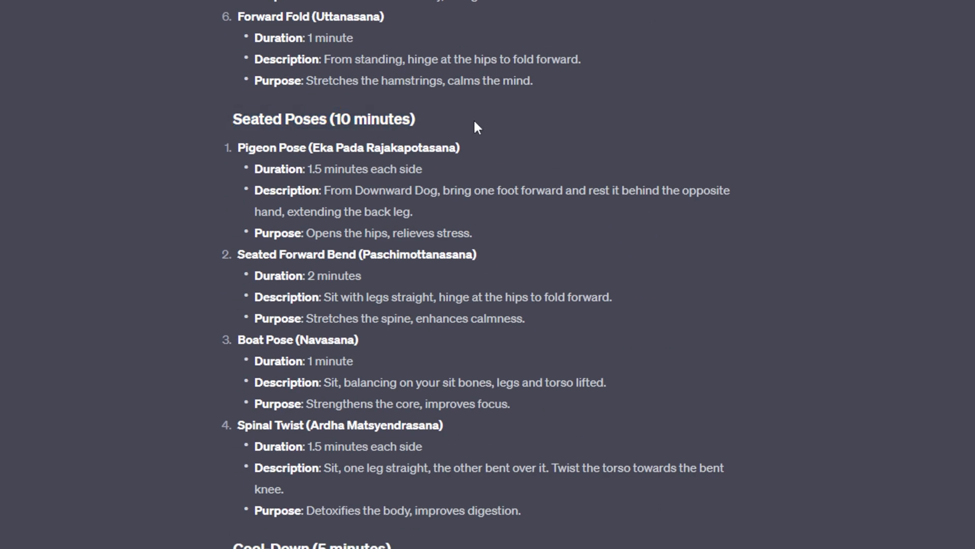
scroll("down", 3)
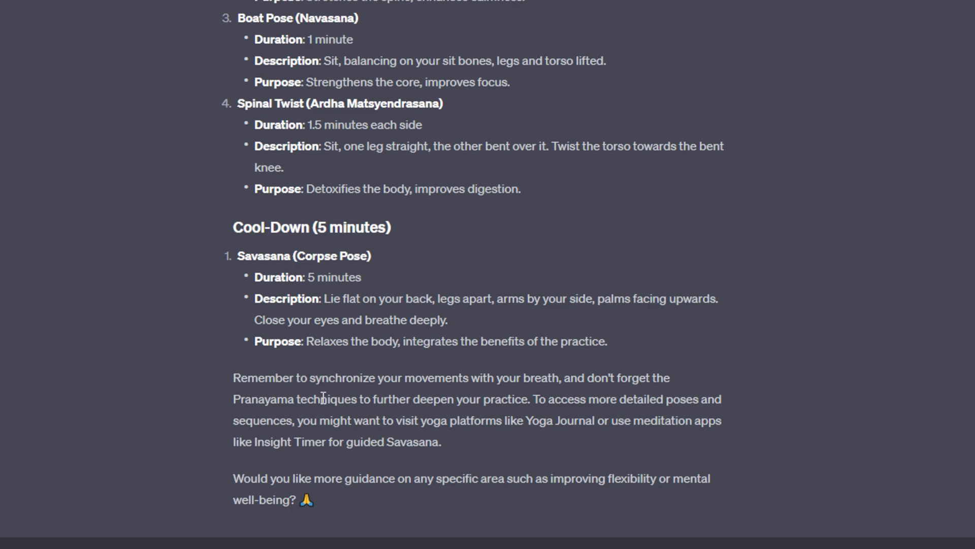
mouse_move(529, 421)
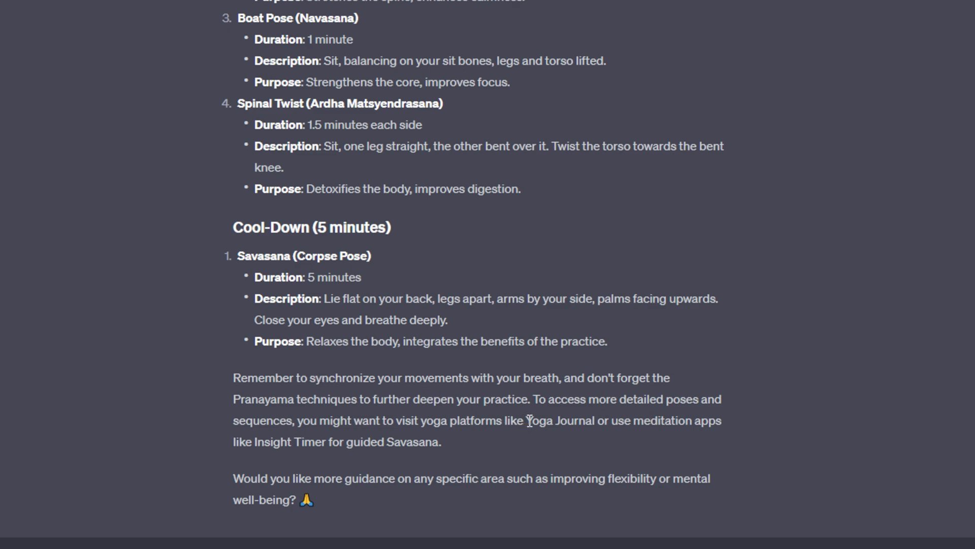
double_click(559, 421)
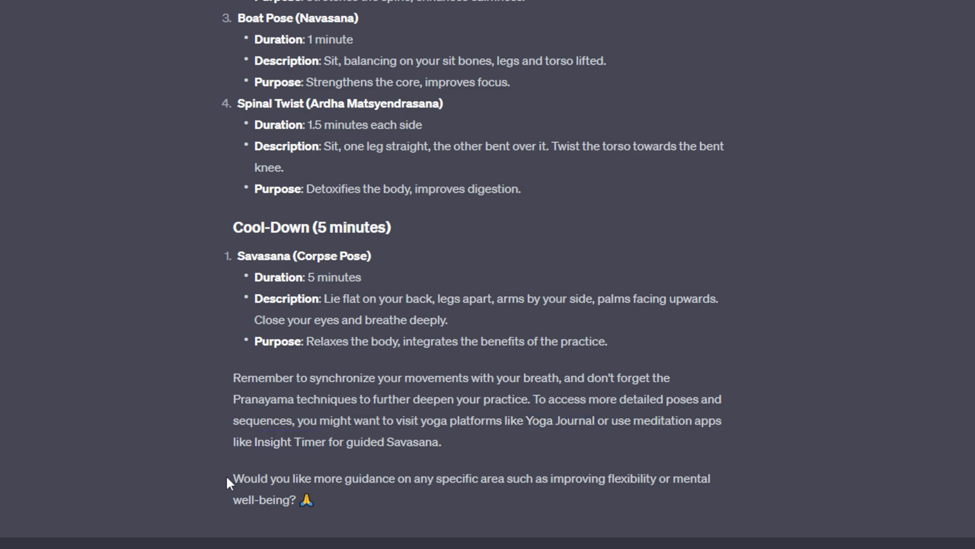
mouse_move(588, 398)
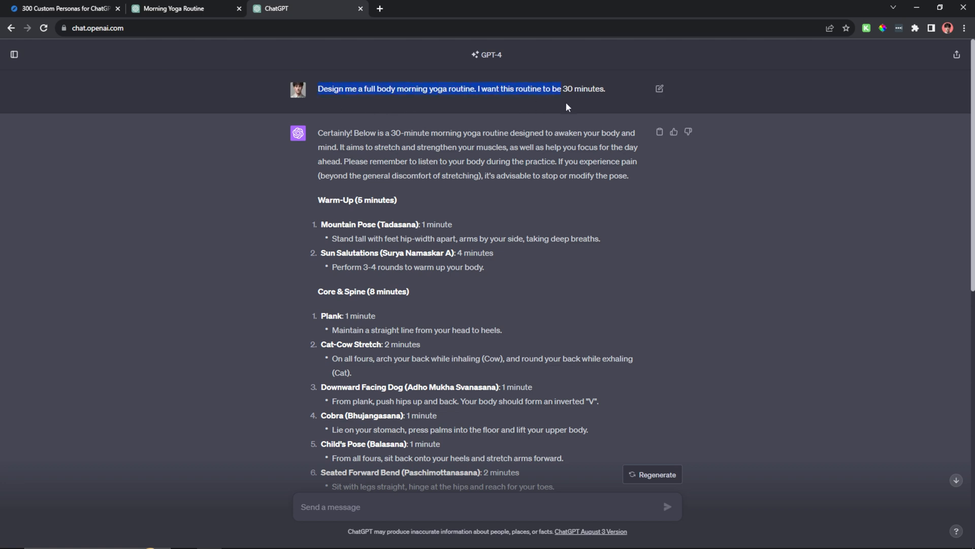
Review the Mountain Pose and Sun Salutations instructions, then return to the Notion 300 Custom Personas page
scroll("down", 3)
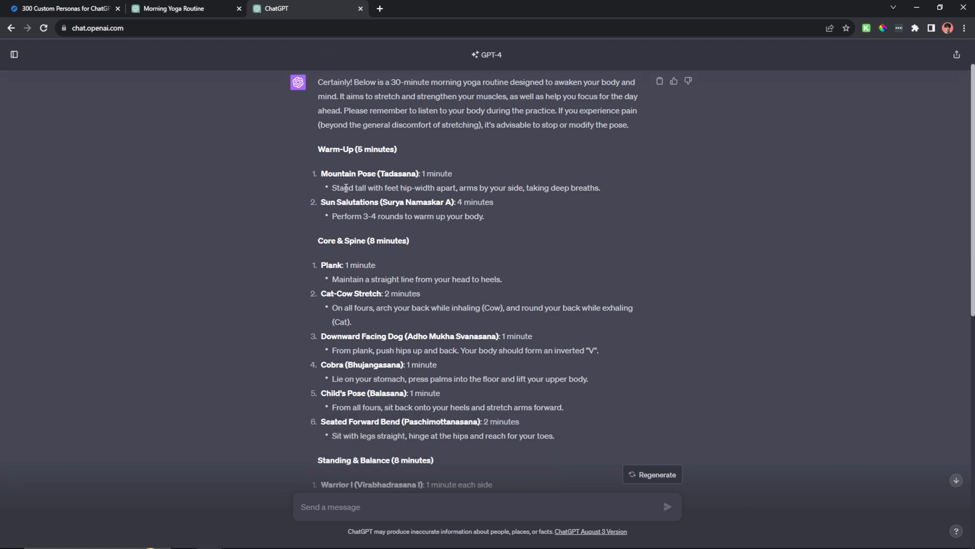
left_click_drag(332, 187, 477, 187)
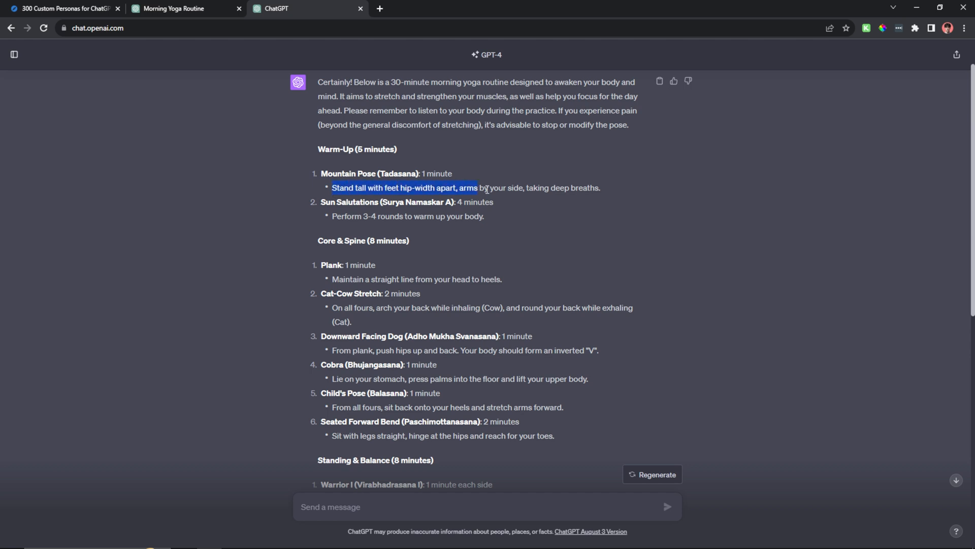
left_click(486, 259)
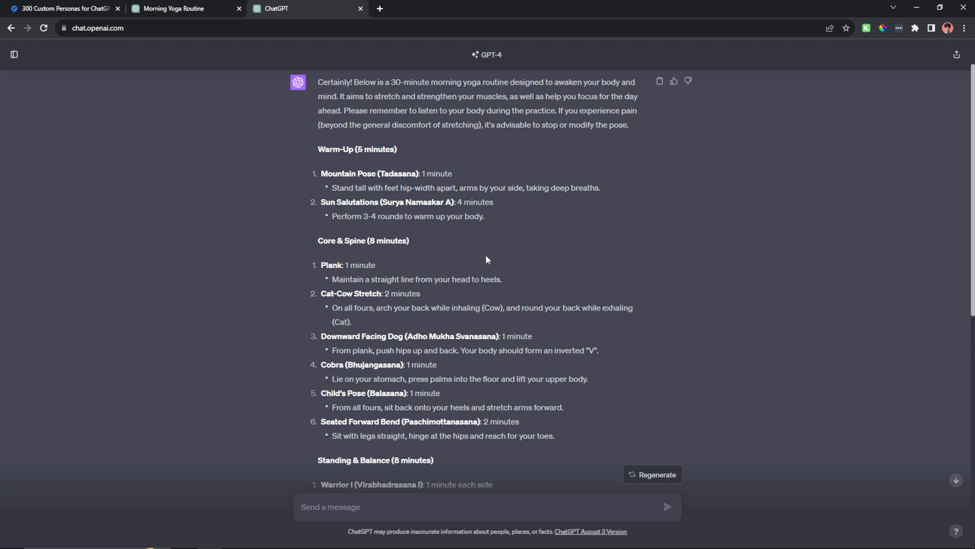
mouse_move(324, 201)
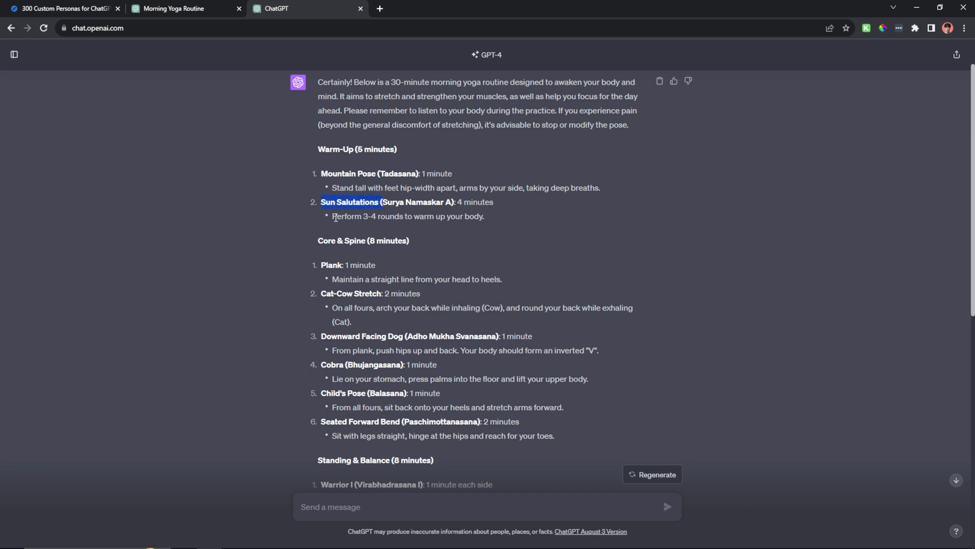
left_click(495, 222)
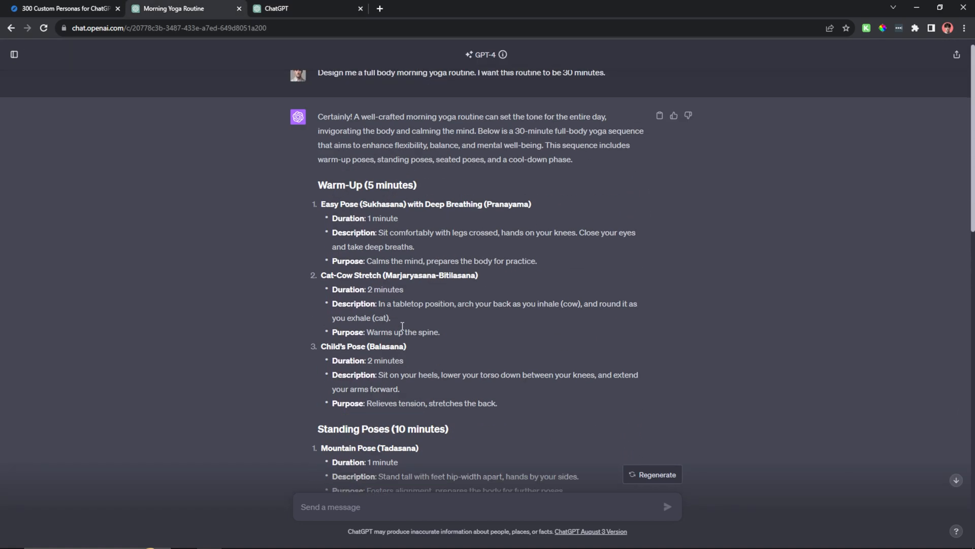
left_click(62, 8)
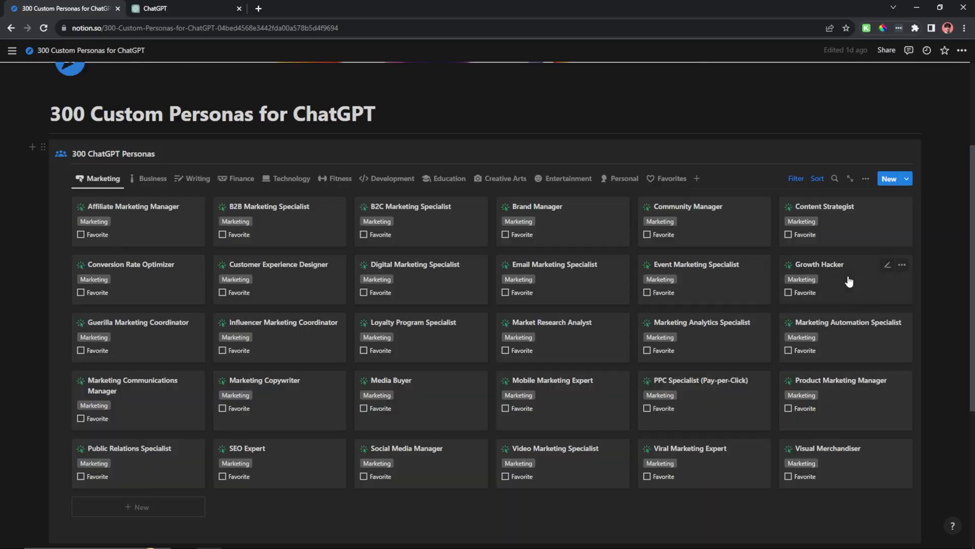
Open the Growth Hacker persona card, copy its background details, and switch back to ChatGPT
left_click(819, 264)
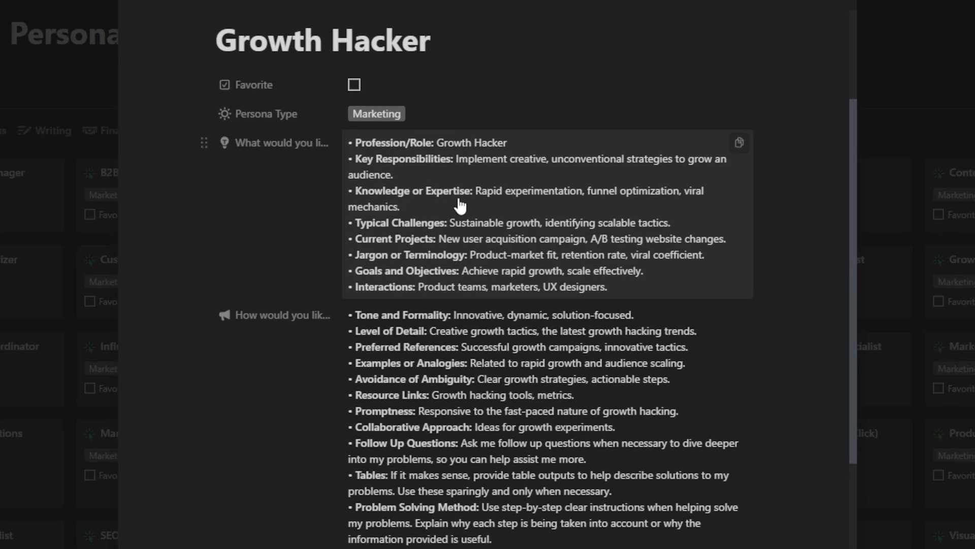
left_click(429, 40)
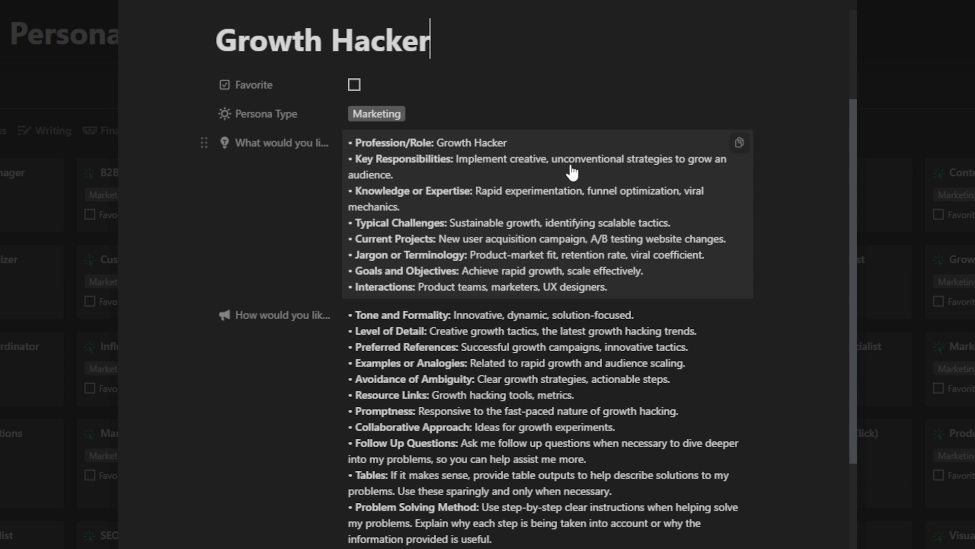
mouse_move(382, 176)
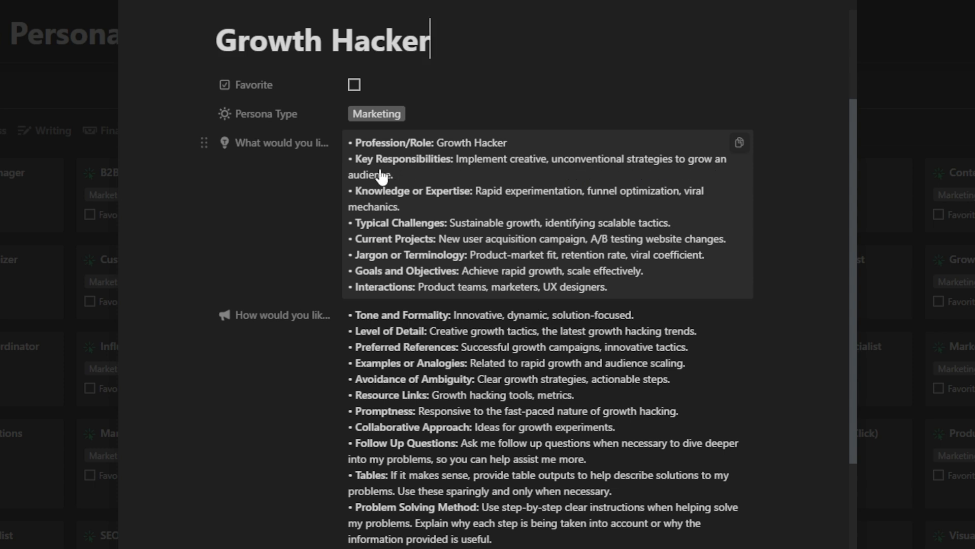
mouse_move(519, 215)
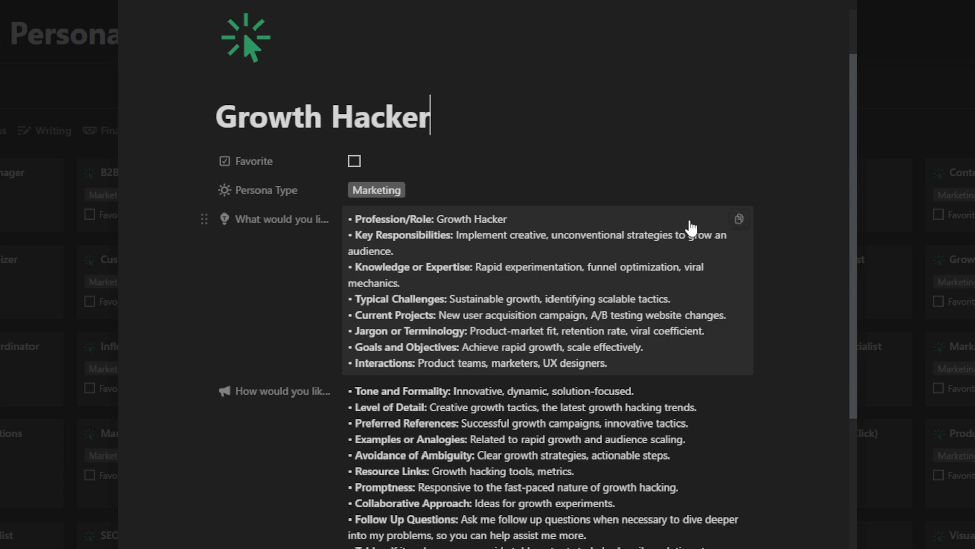
left_click(184, 8)
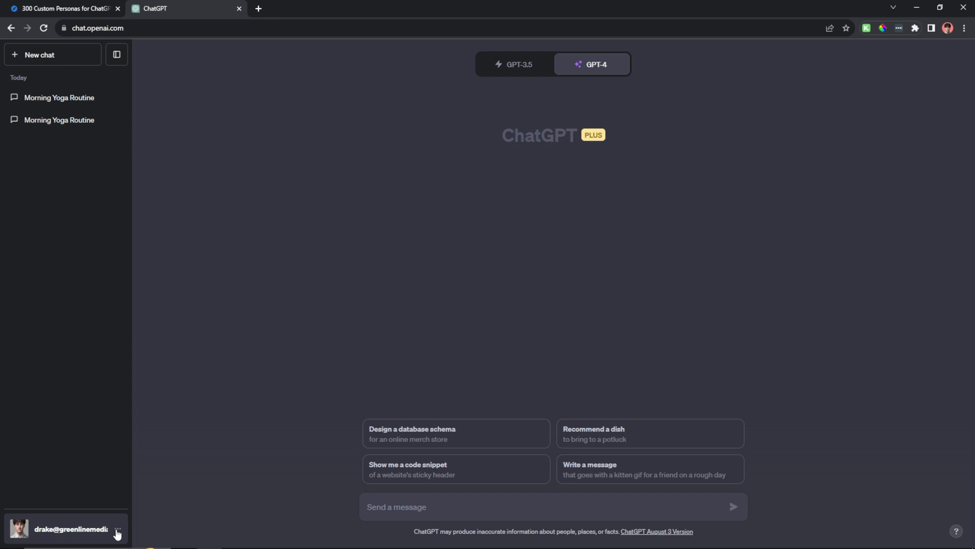
Replace the yoga response preferences in Custom Instructions with the Growth Hacker version and save
left_click(118, 533)
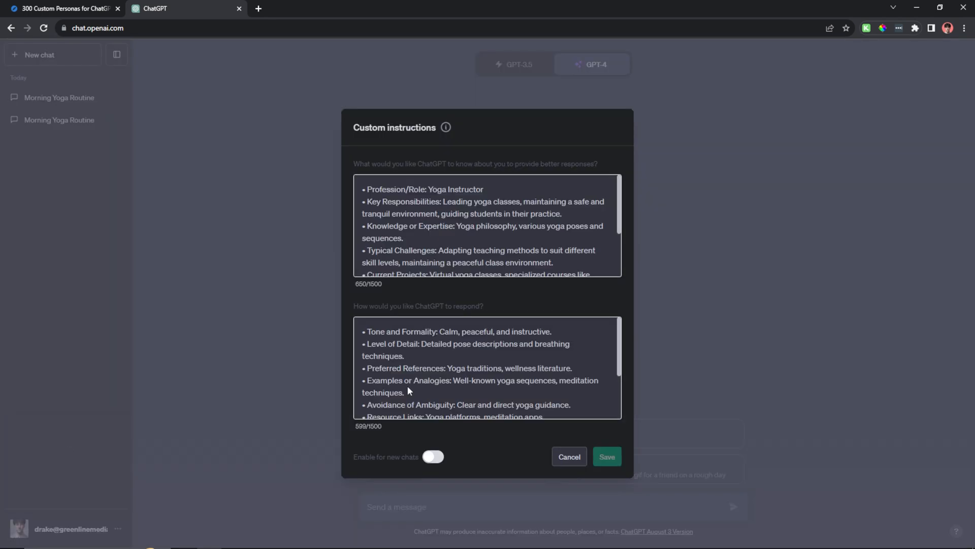
left_click(433, 456)
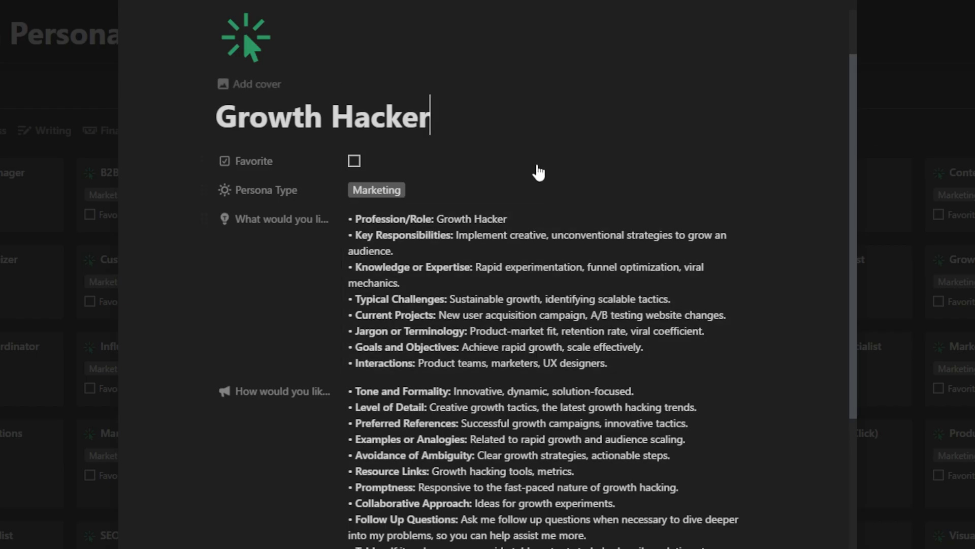
scroll("down", 3)
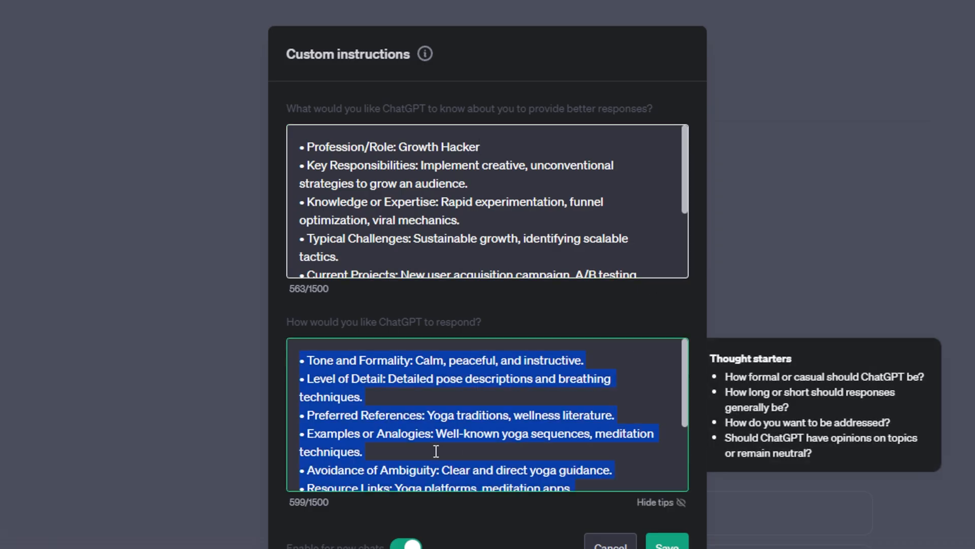
key("Delete")
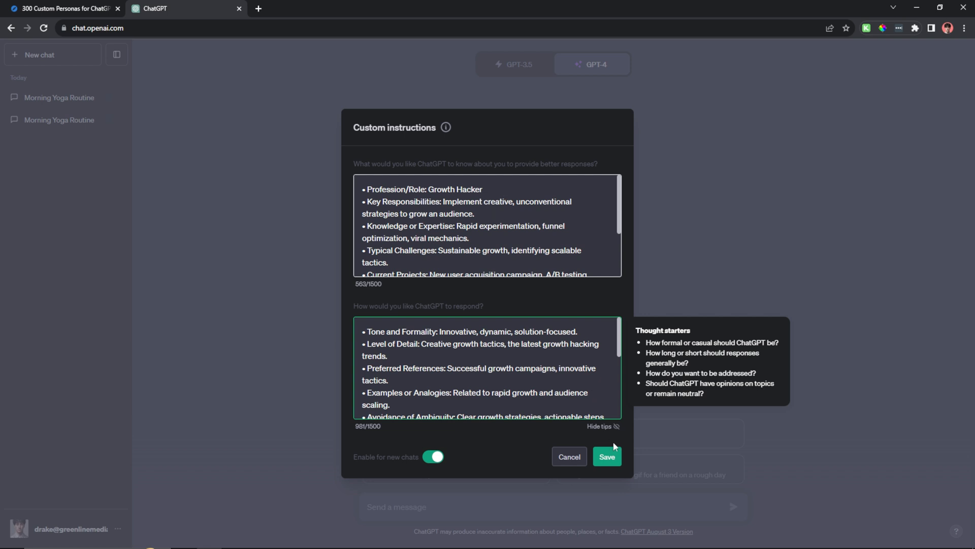
left_click(606, 456)
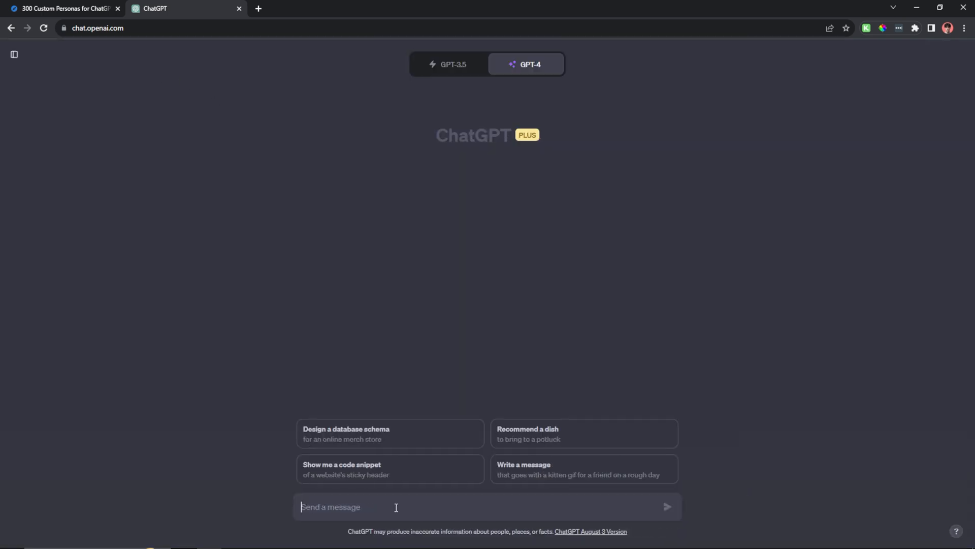
Ask how to subtly push a YouTube audience to LinkedIn
type("I want to push my YouTube audience to my LinkedIn. What are some ways I can do that subtly?")
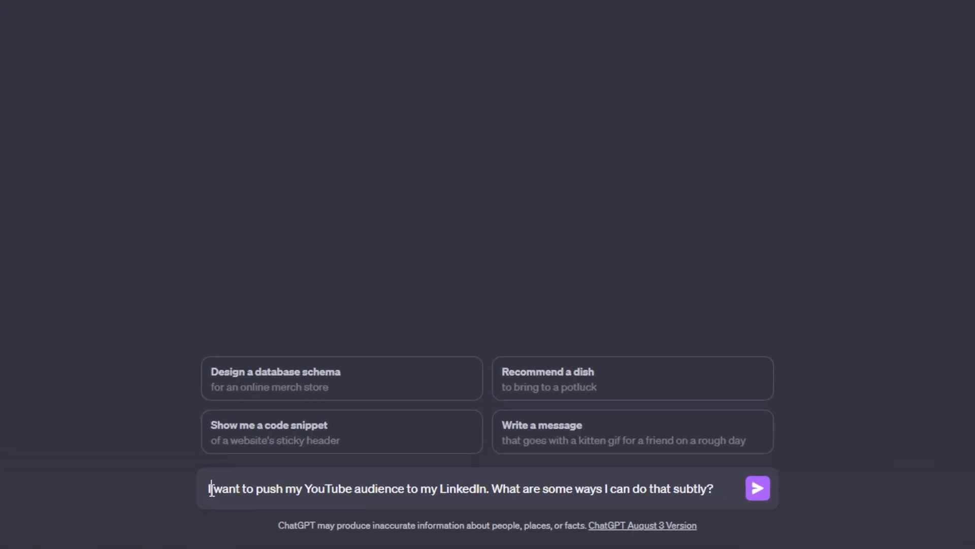
left_click_drag(210, 489, 341, 488)
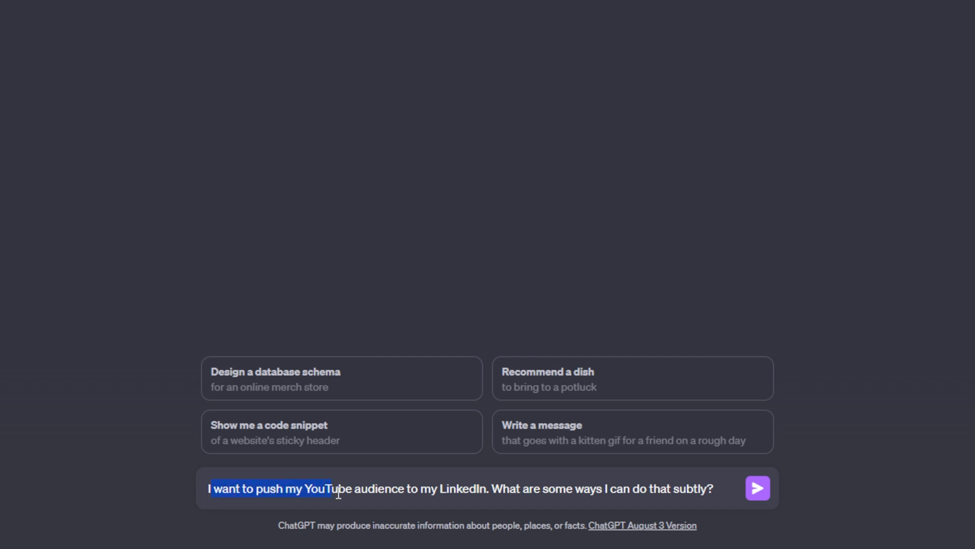
left_click_drag(337, 487, 644, 504)
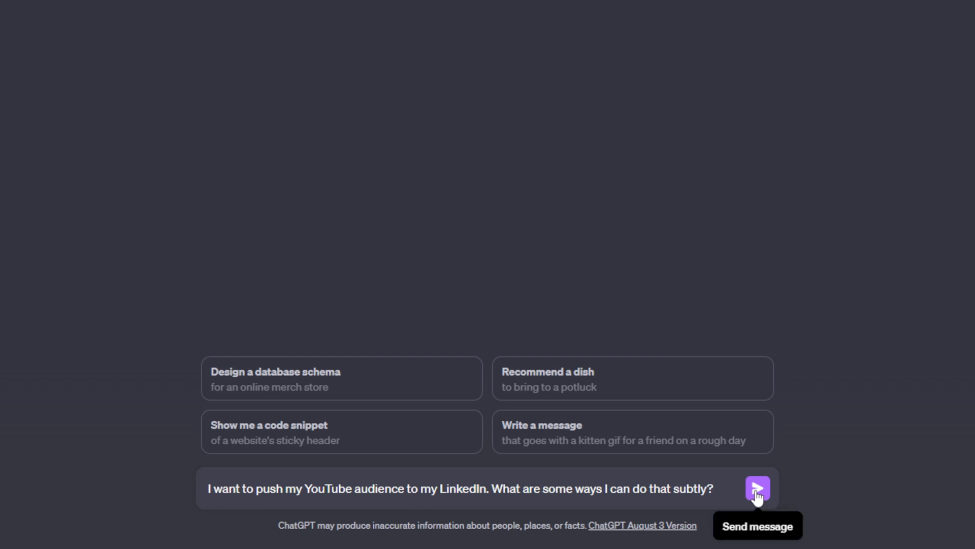
left_click(756, 487)
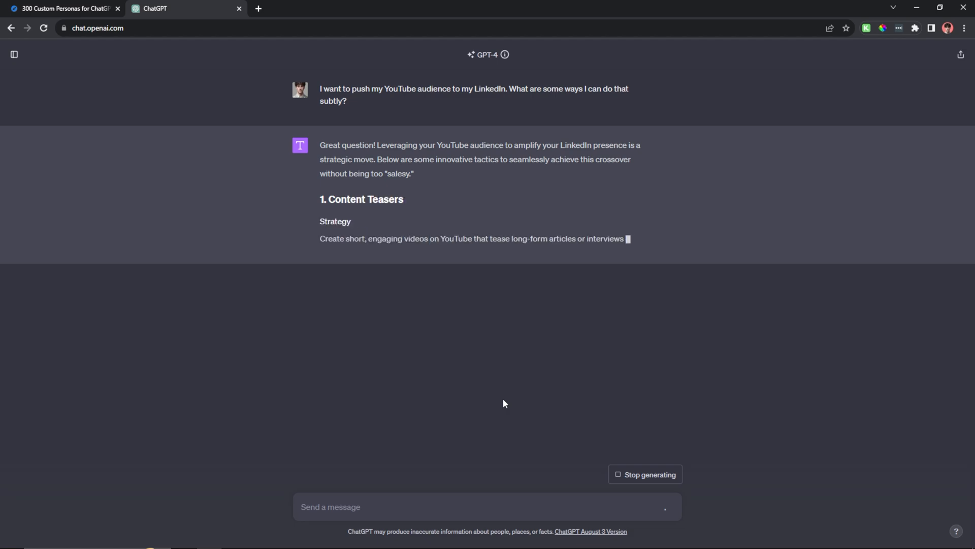
Read through the numbered tactics, Why It Works notes, Action Plan table and key metrics
double_click(333, 221)
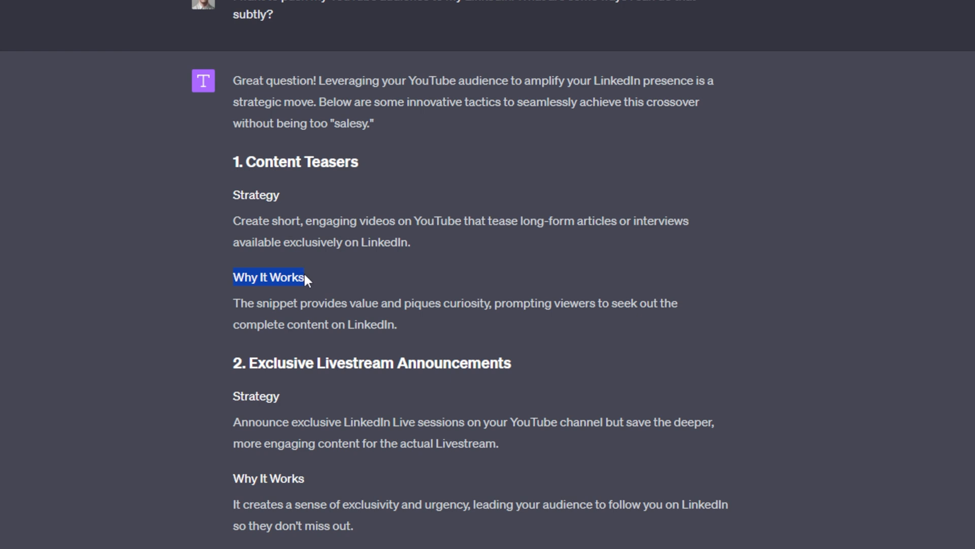
left_click(364, 288)
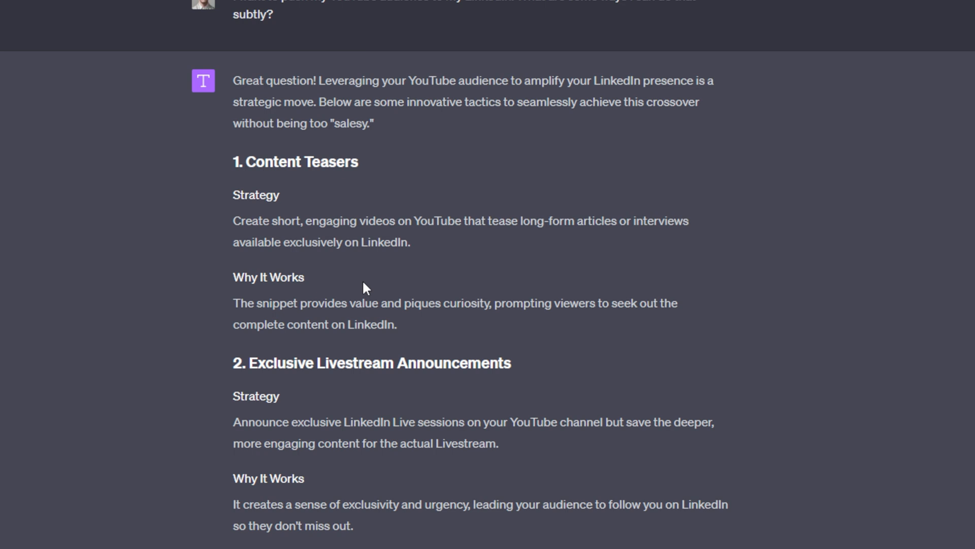
scroll("down", 3)
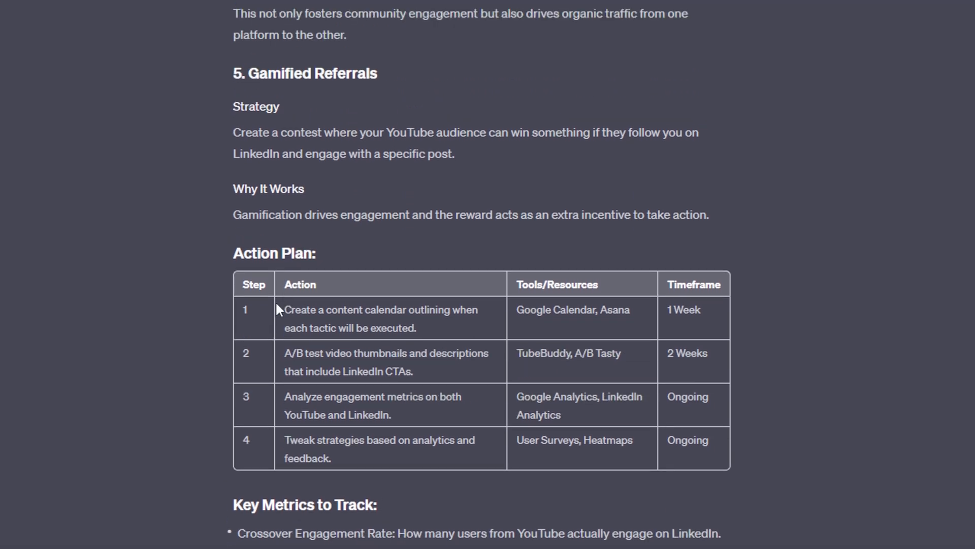
left_click_drag(278, 310, 716, 445)
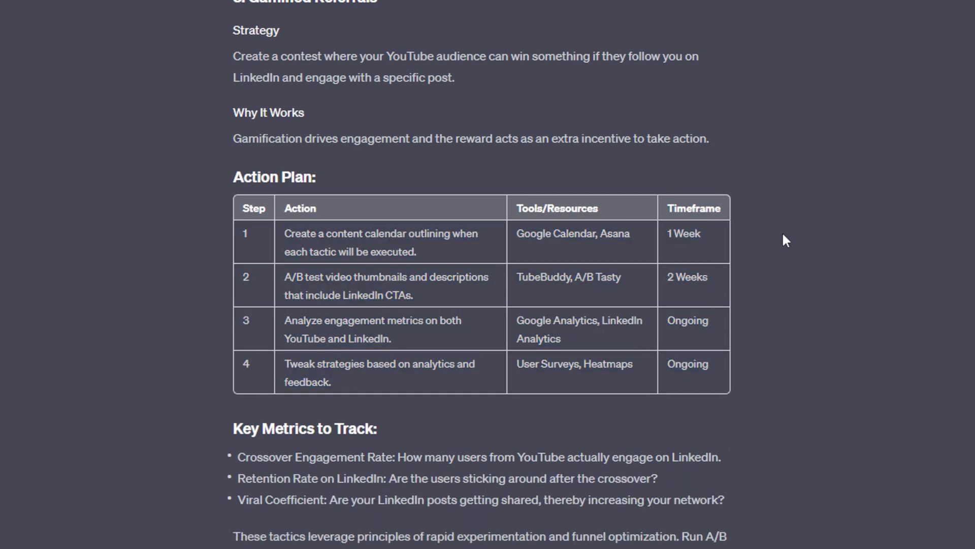
scroll("down", 3)
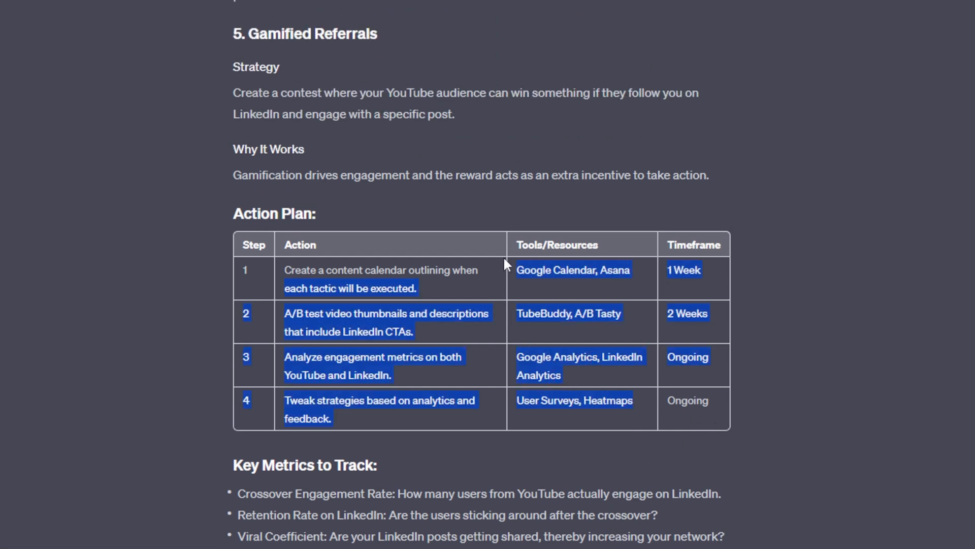
left_click(693, 245)
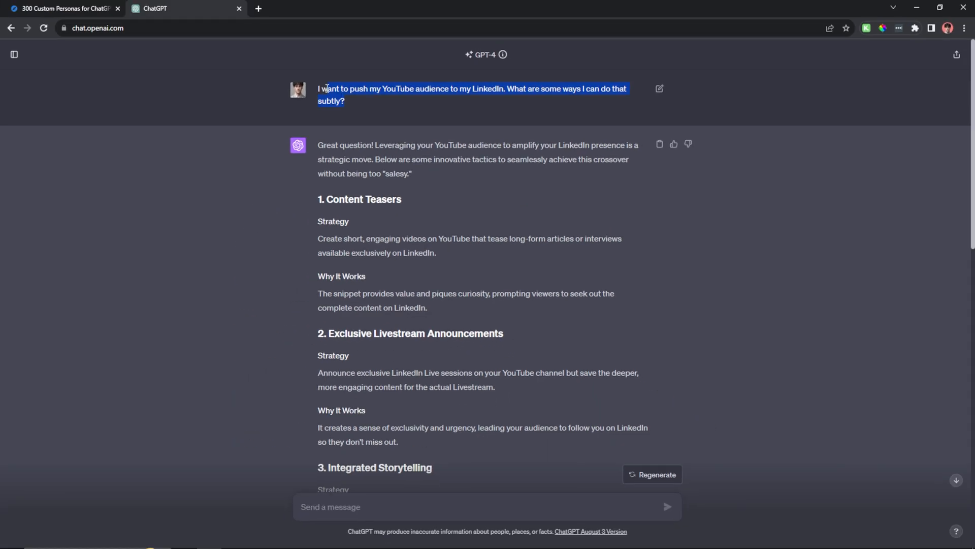
Send the same YouTube-to-LinkedIn question in a new chat and review its Calls to Action and other sections
left_click(13, 53)
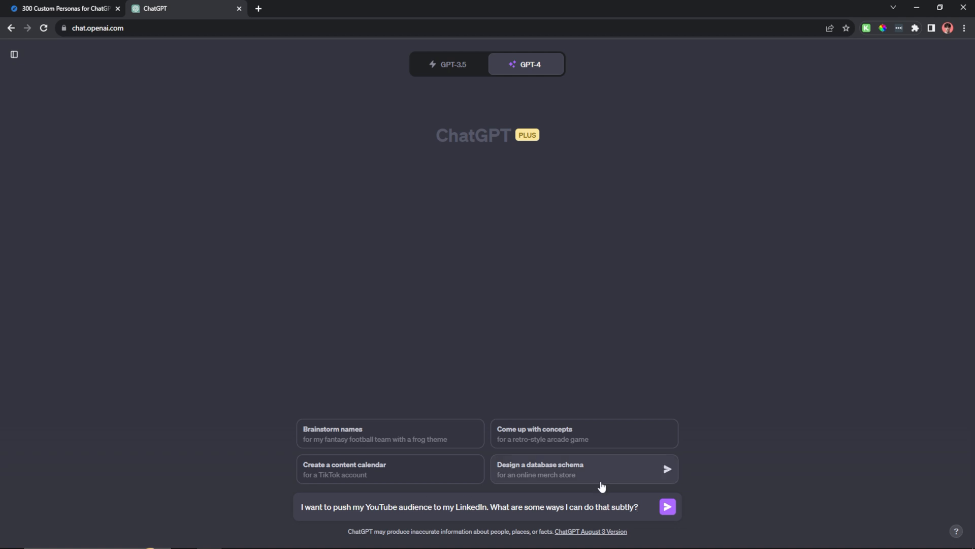
left_click(666, 506)
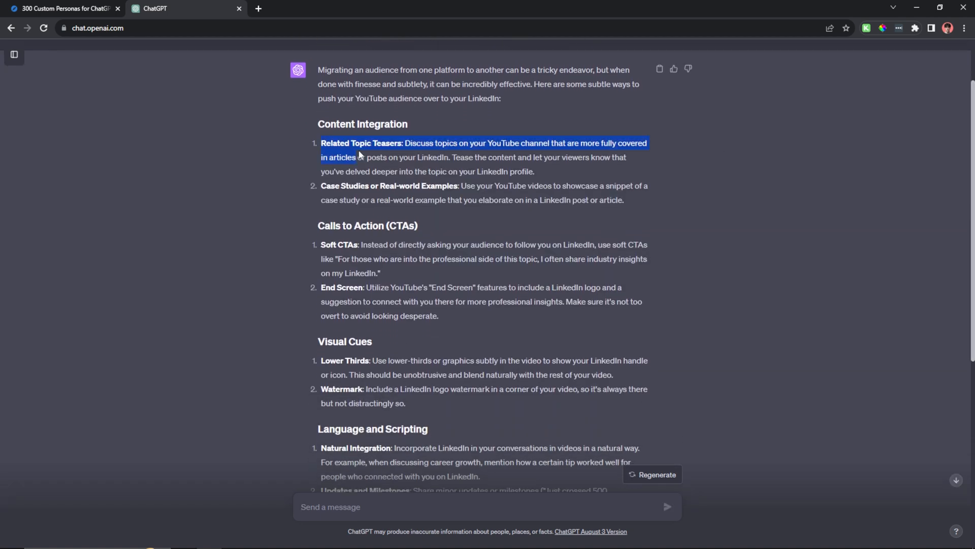
scroll("down", 3)
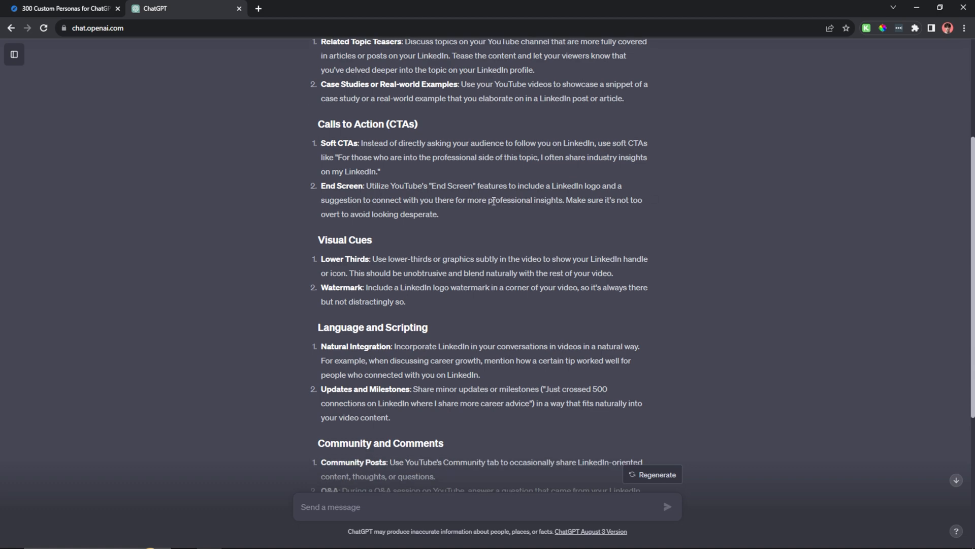
left_click_drag(321, 142, 439, 215)
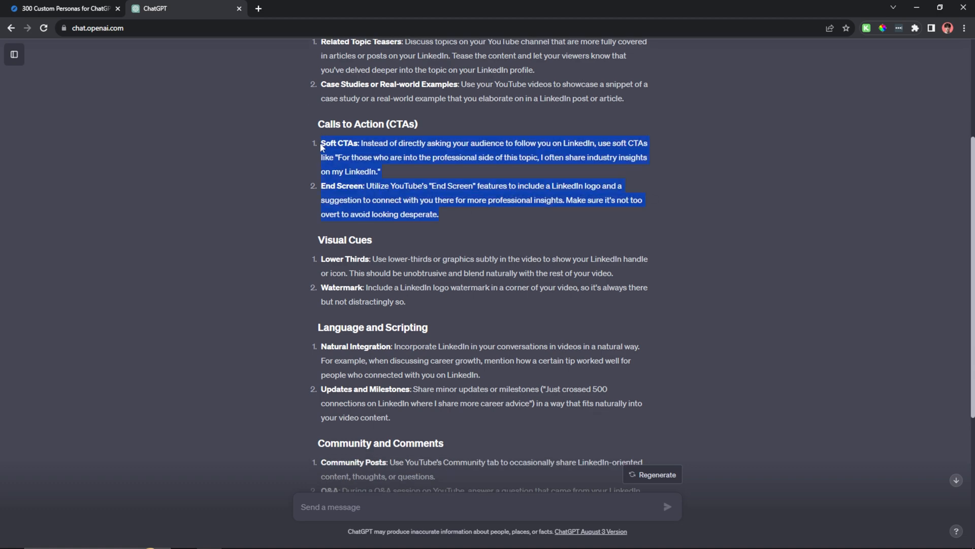
left_click(427, 195)
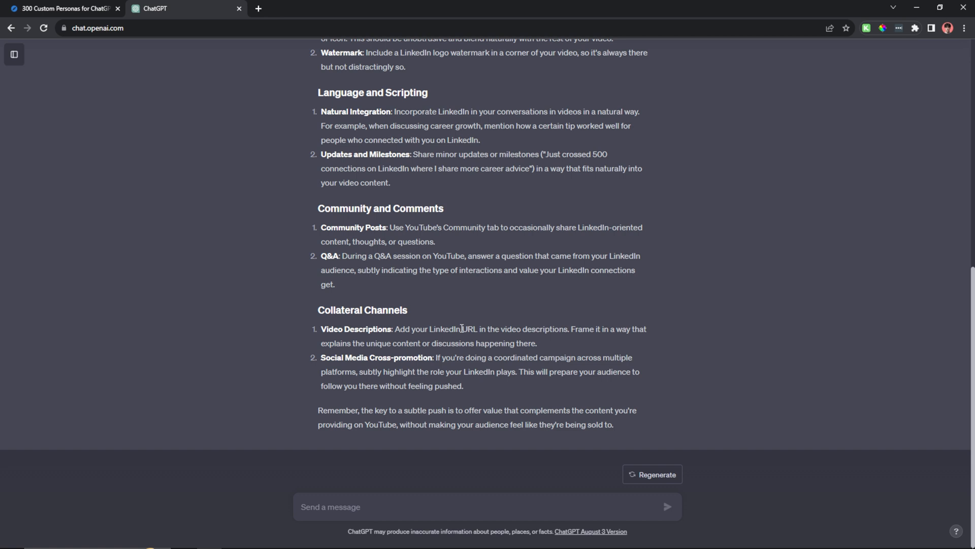
mouse_move(608, 426)
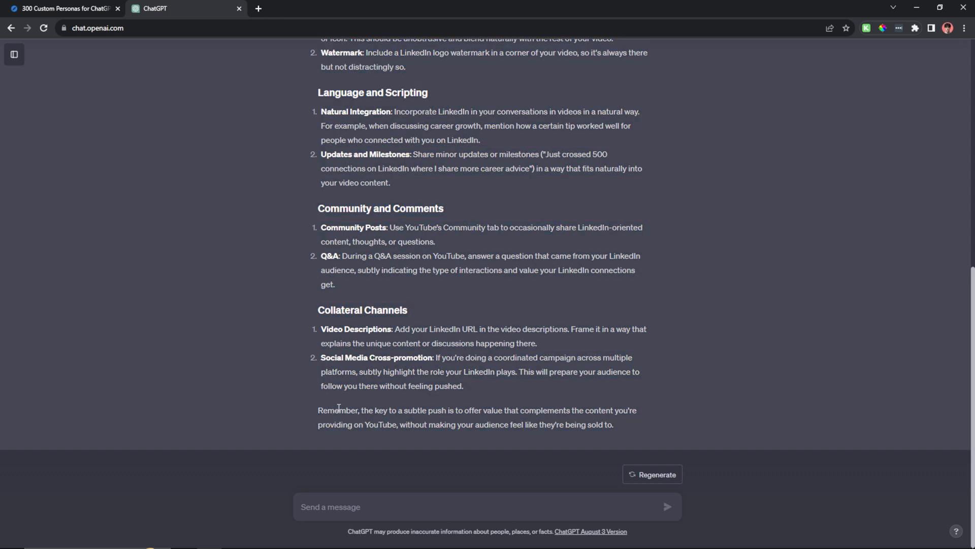
mouse_move(445, 408)
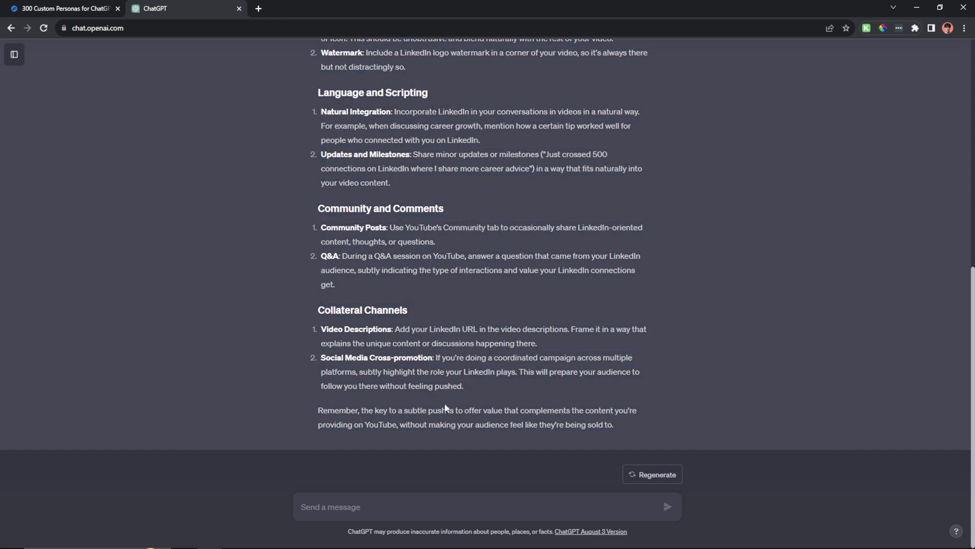
scroll("up", 3)
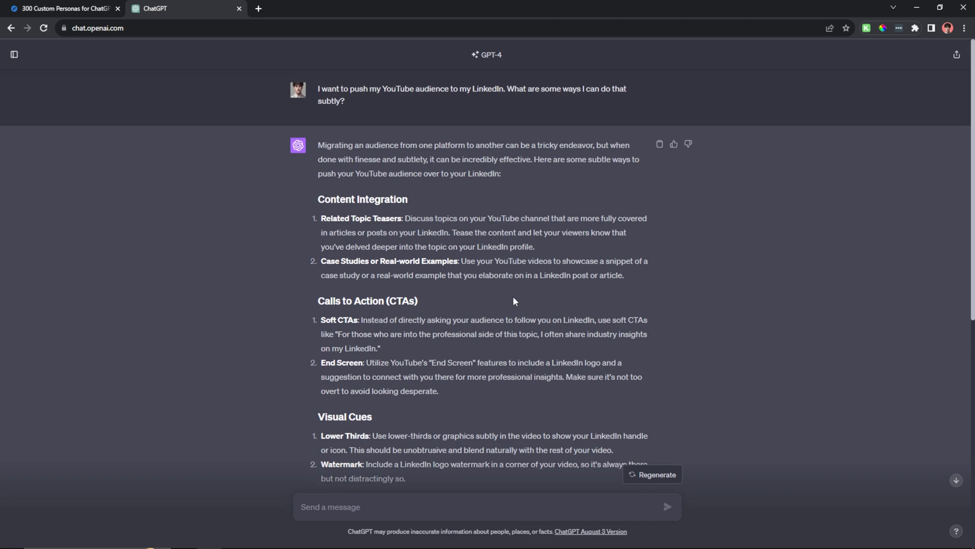
Reopen 'YouTube to LinkedIn Strategies' from history and scroll through its Strategy and Why It Works sections
left_click(13, 54)
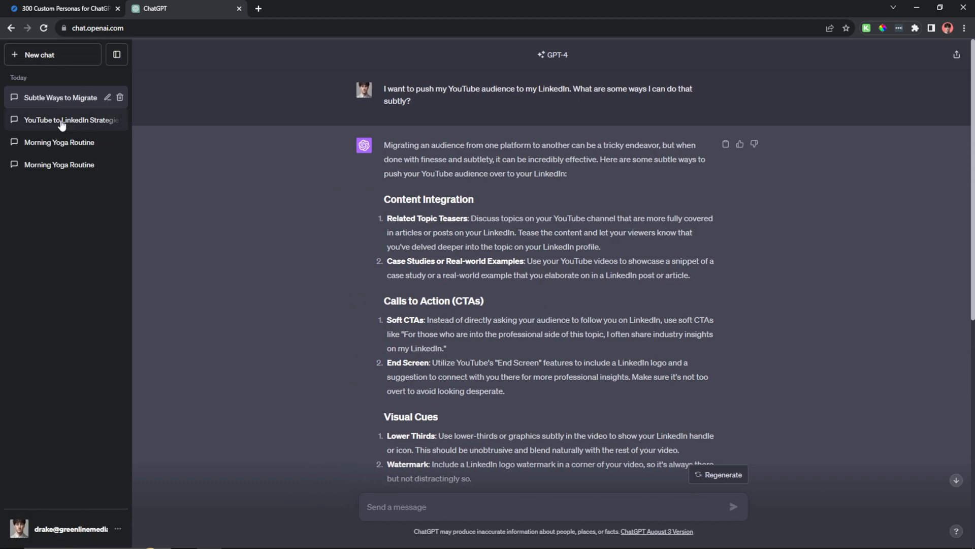
left_click(66, 120)
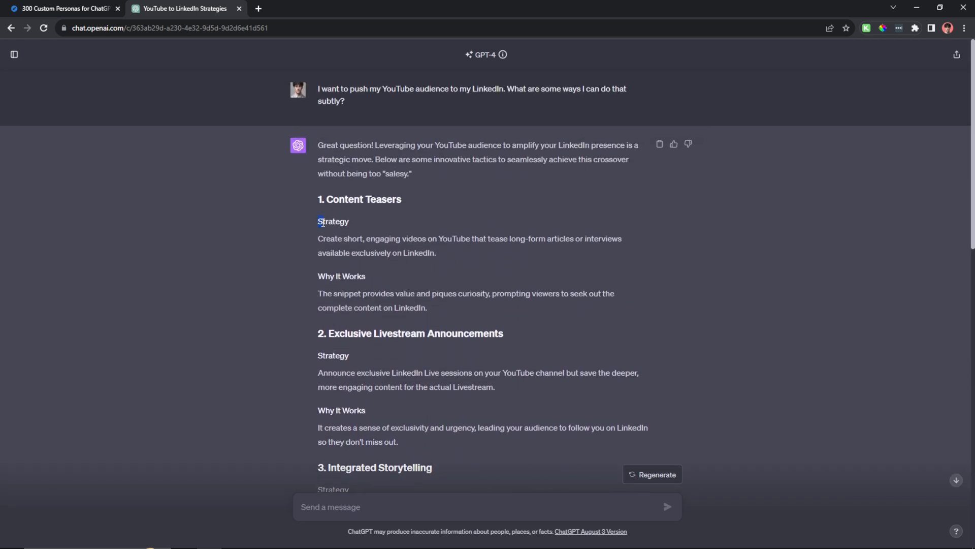
scroll("down", 3)
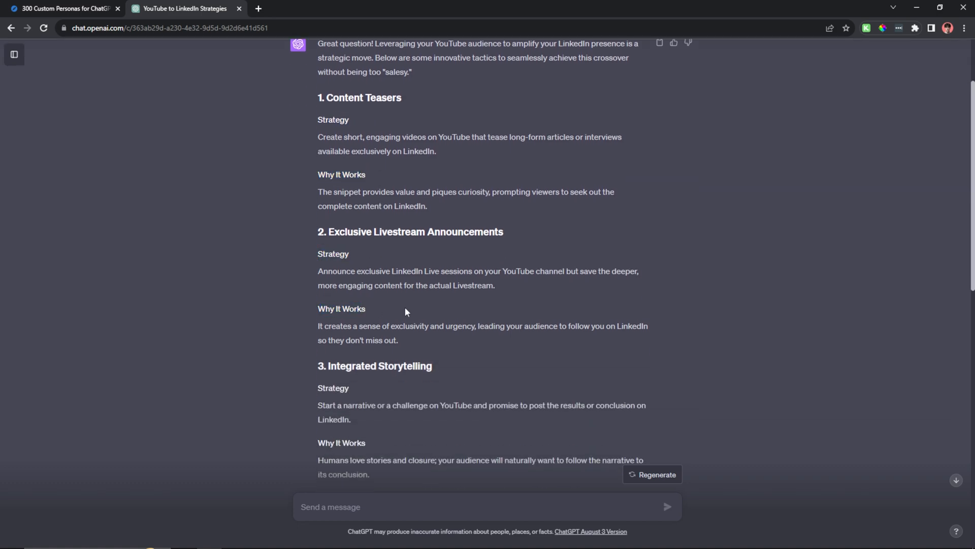
scroll("down", 3)
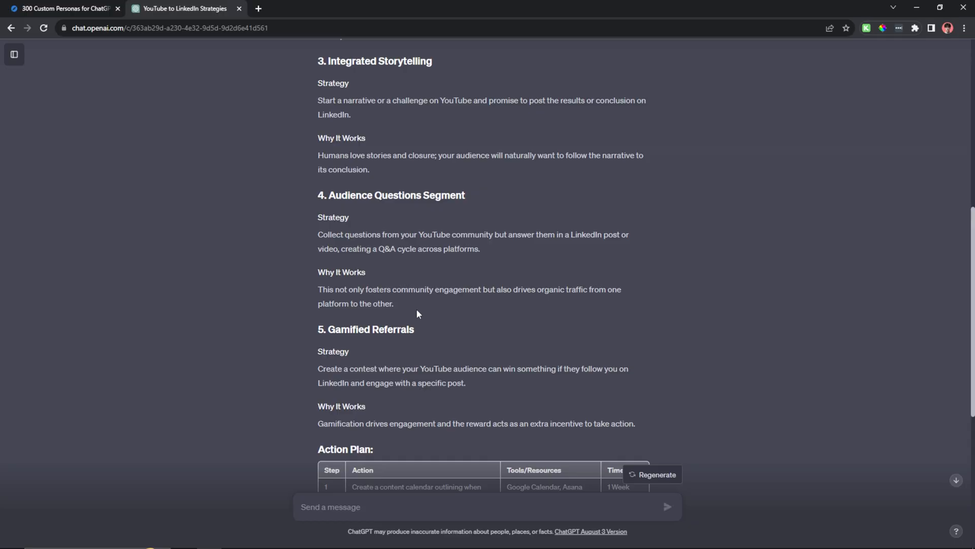